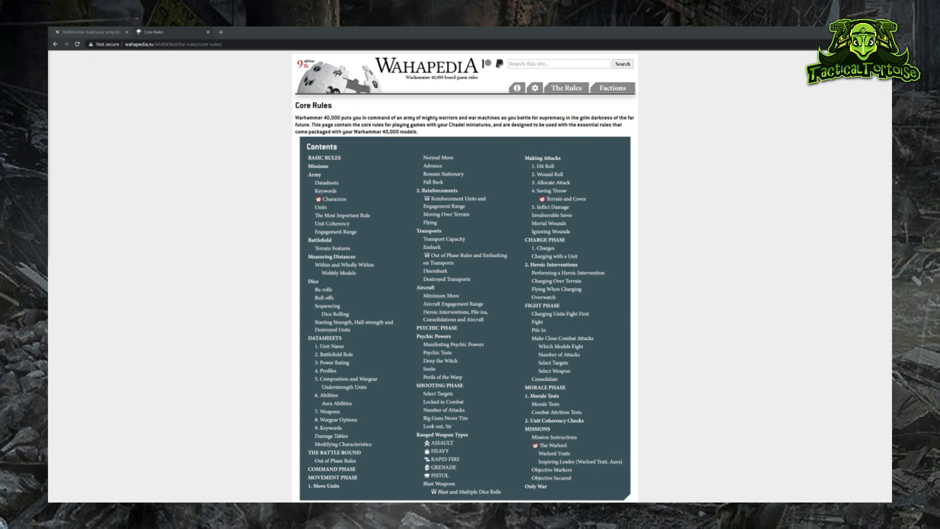
mouse_move(238, 124)
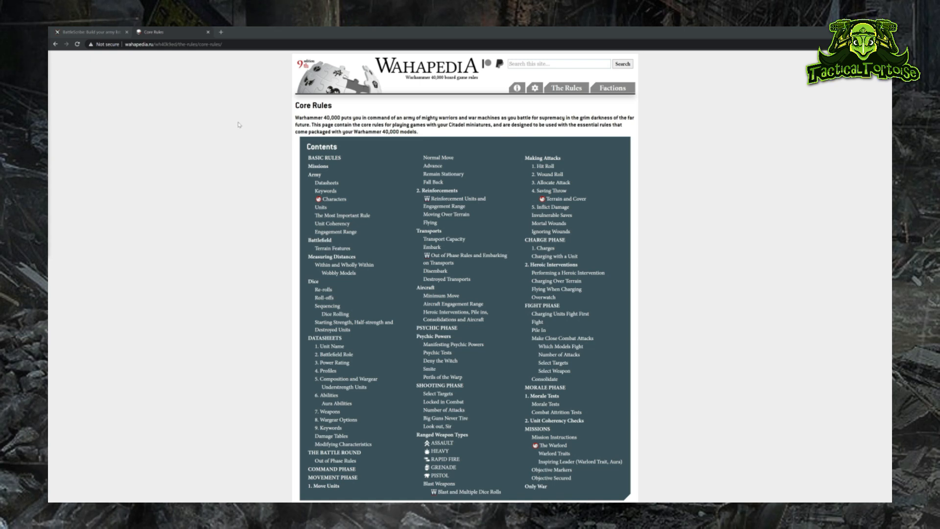
mouse_move(128, 145)
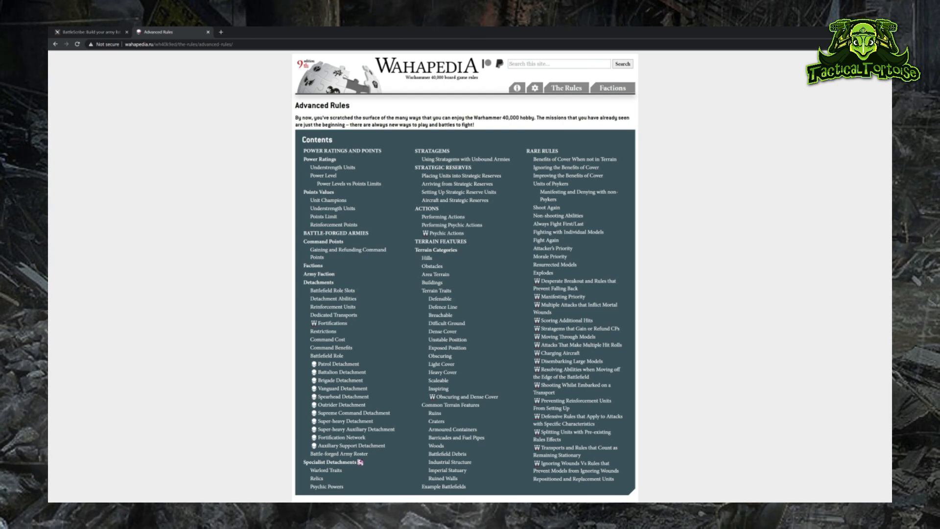
Go to Wahapedia's Advanced Rules and jump to the Battle-Forged Armies section.
left_click(565, 88)
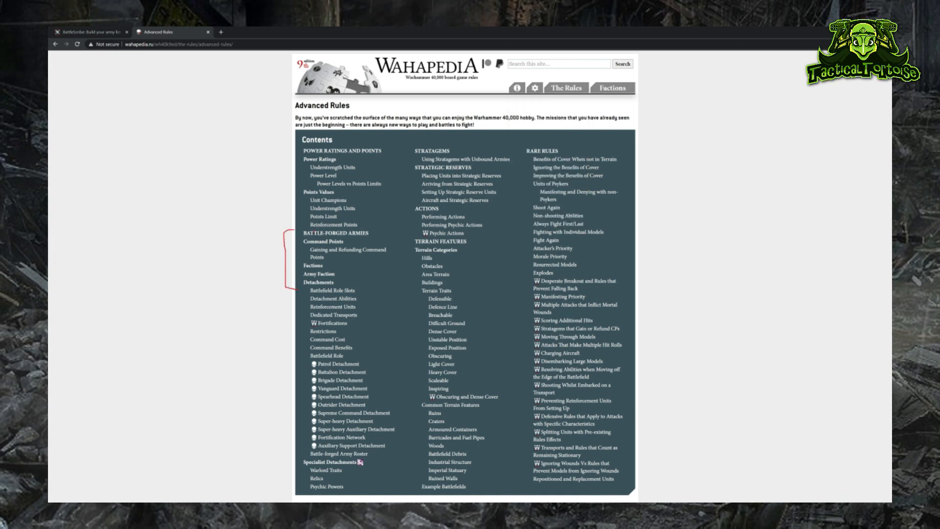
left_click(334, 233)
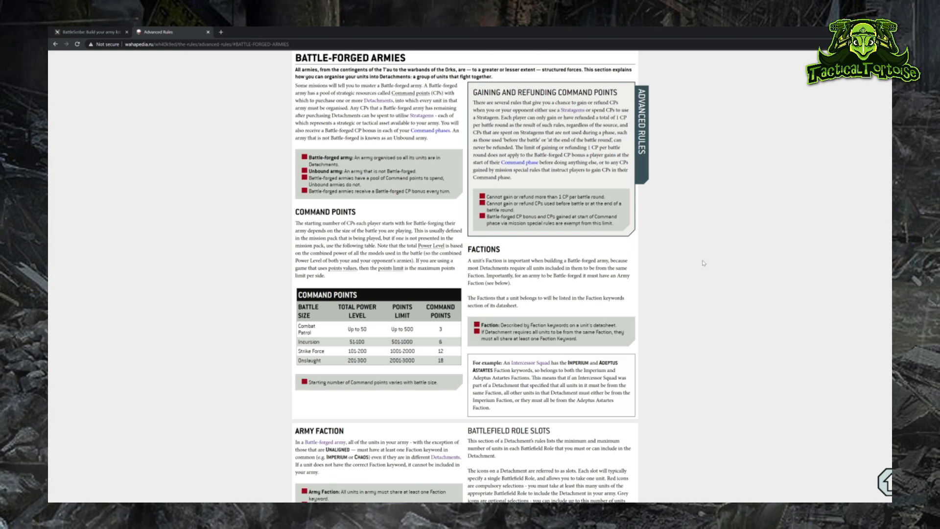
Scroll past Battlefield Role to the Patrol, Battalion and Brigade detachment charts.
scroll("down", 3)
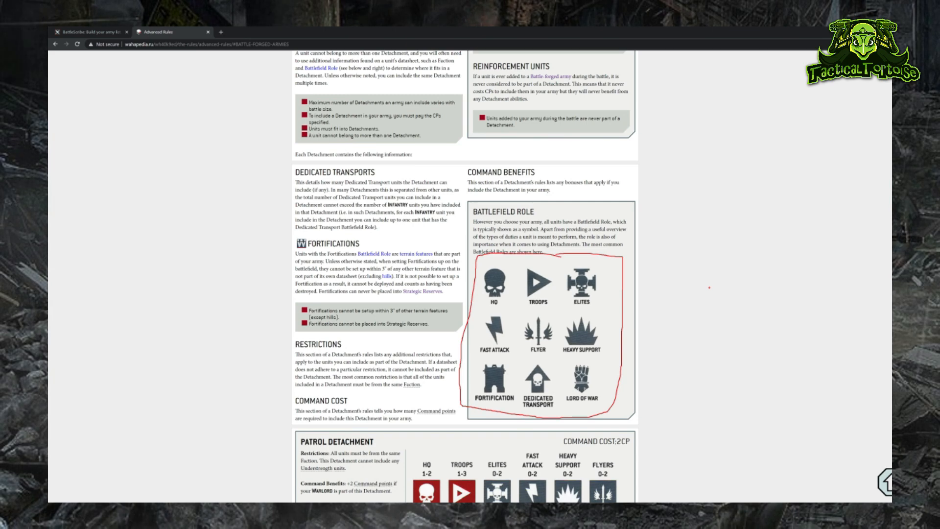
scroll("down", 3)
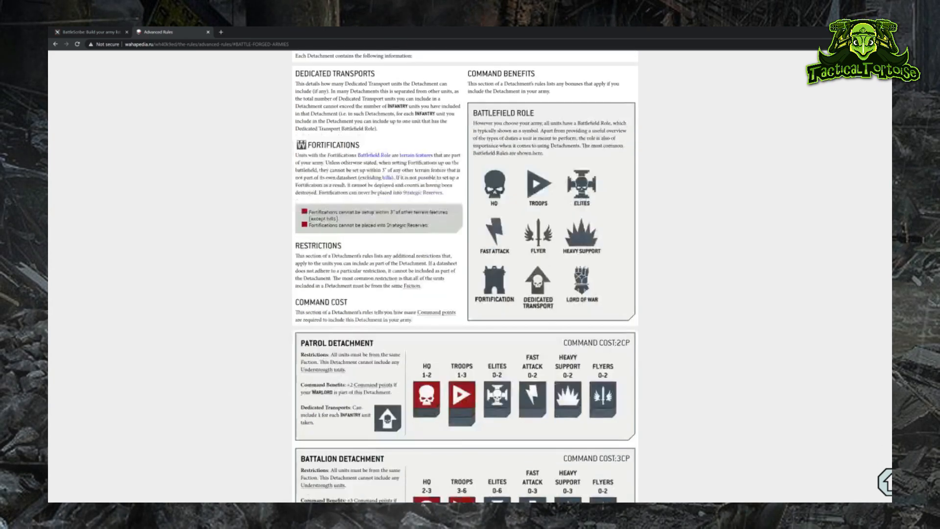
scroll("down", 3)
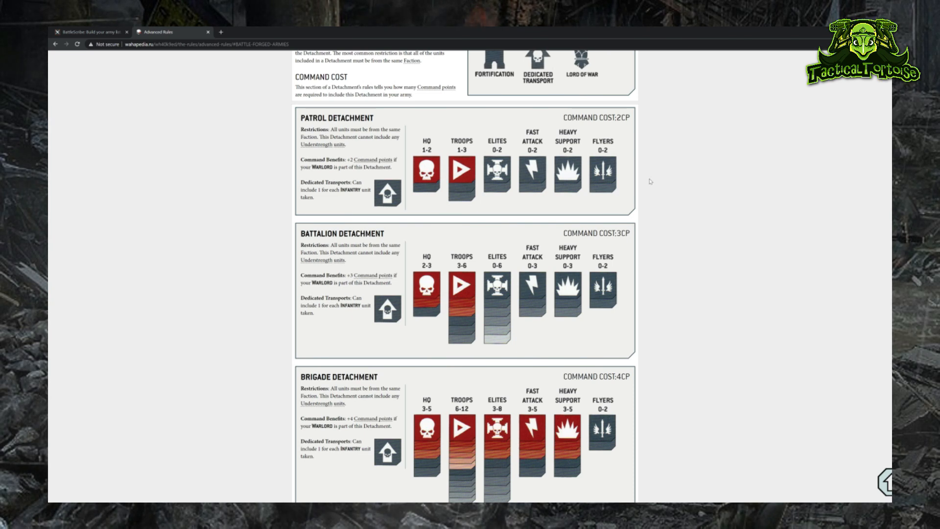
mouse_move(543, 207)
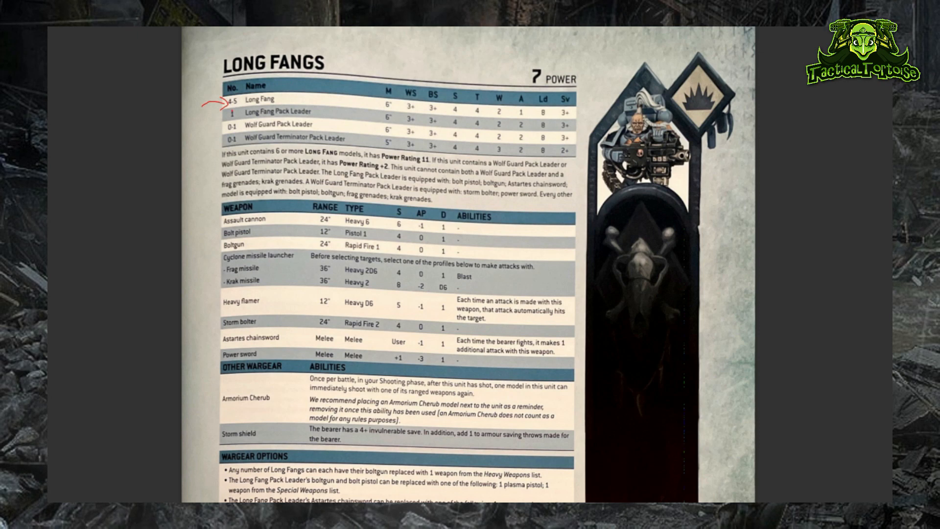
Scroll through the Long Fangs datasheet down to the codex points values pages.
scroll("down", 3)
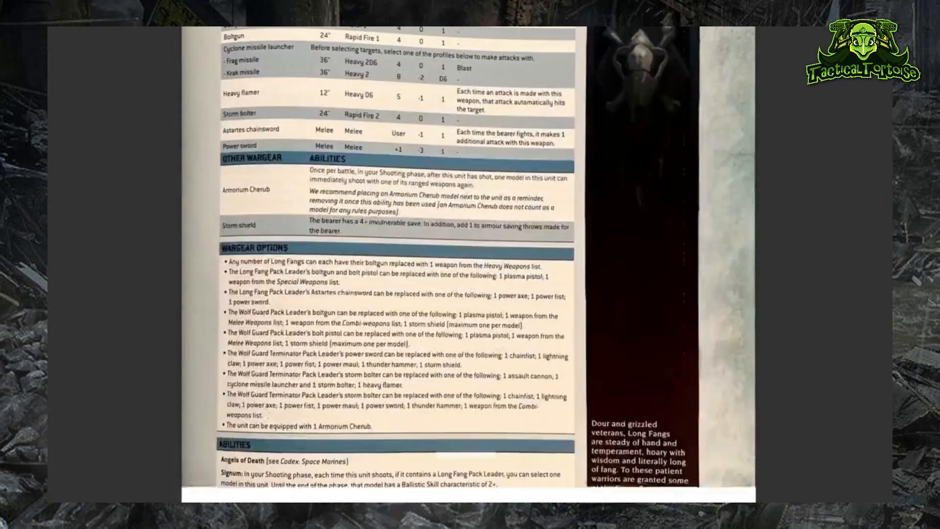
scroll("down", 3)
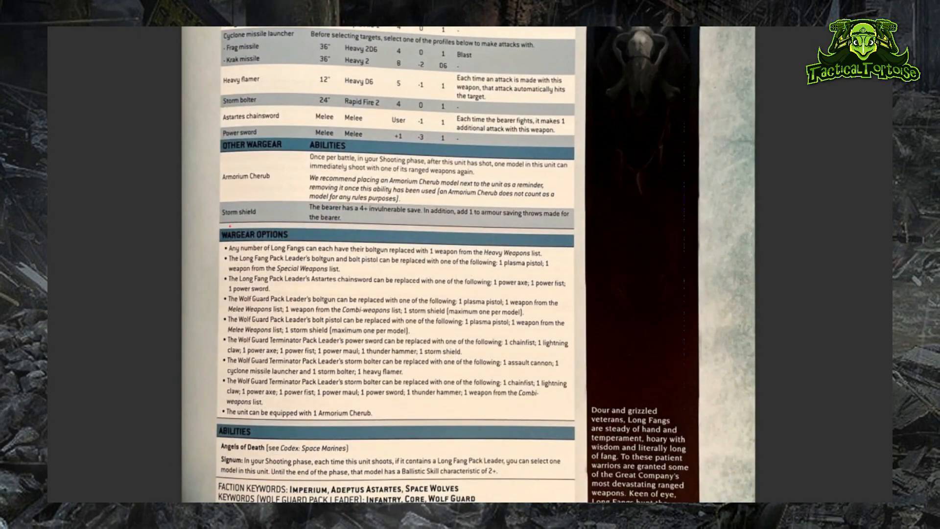
scroll("down", 3)
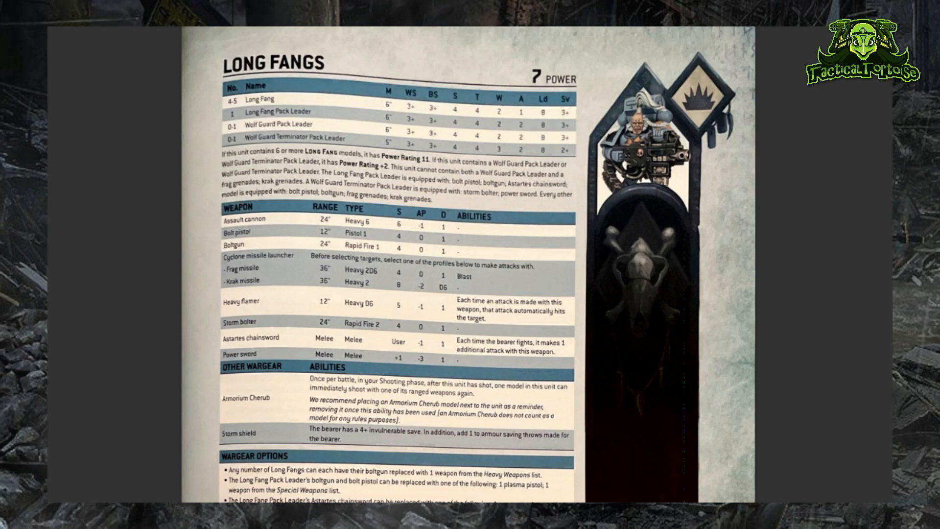
scroll("down", 3)
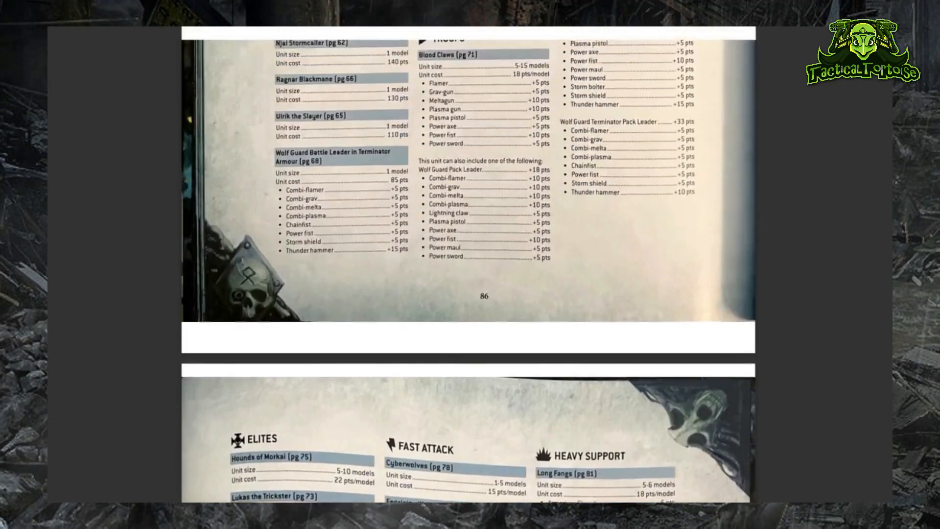
scroll("down", 3)
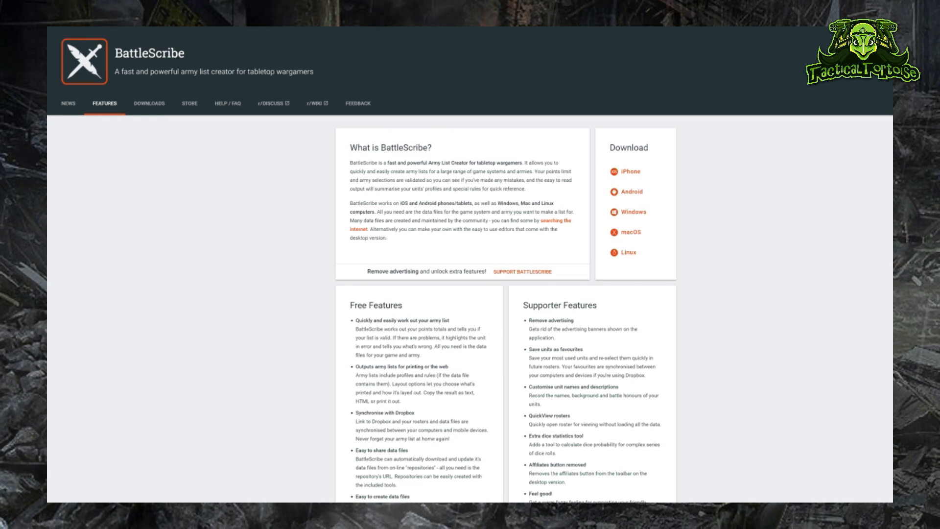
mouse_move(268, 111)
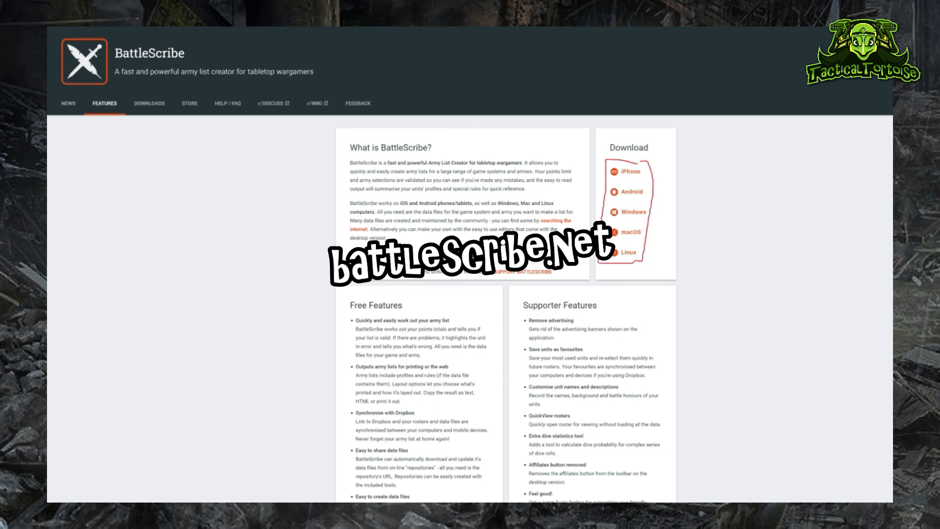
mouse_move(729, 189)
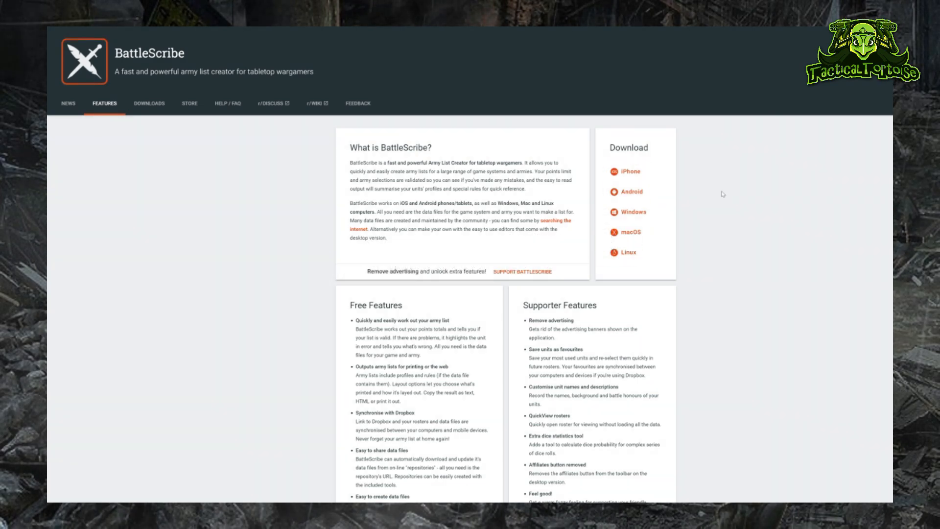
Download the Microsoft Windows BattleScribe installer from the Downloads page and run it.
left_click(149, 102)
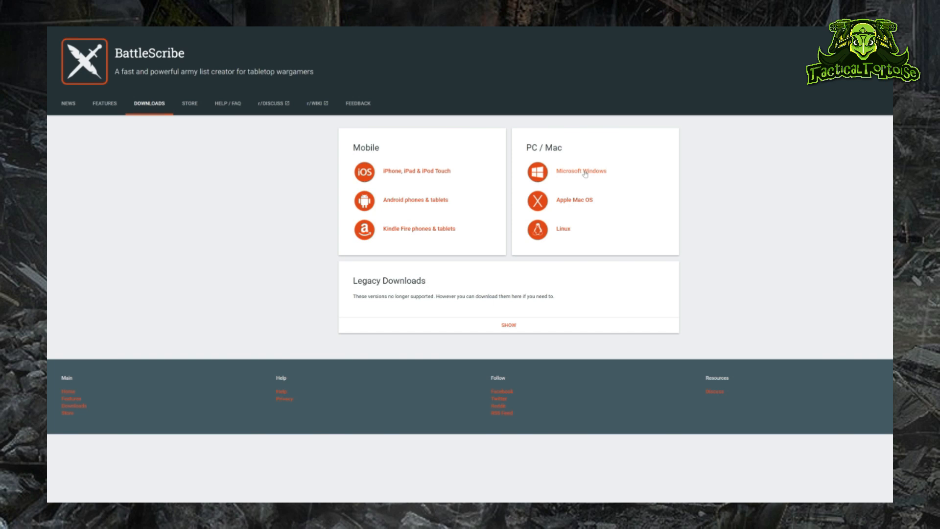
left_click(580, 170)
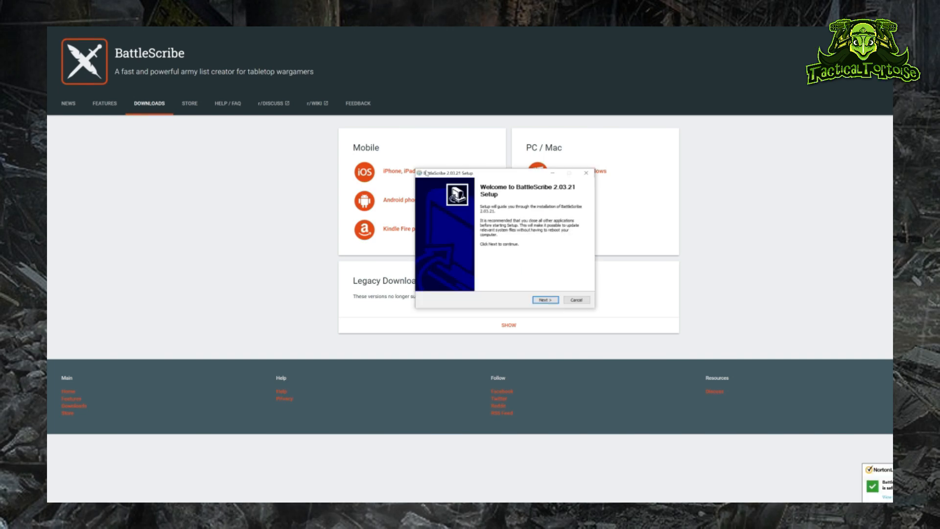
Accept the licence and install BattleScribe 2.03.21.
left_click(544, 300)
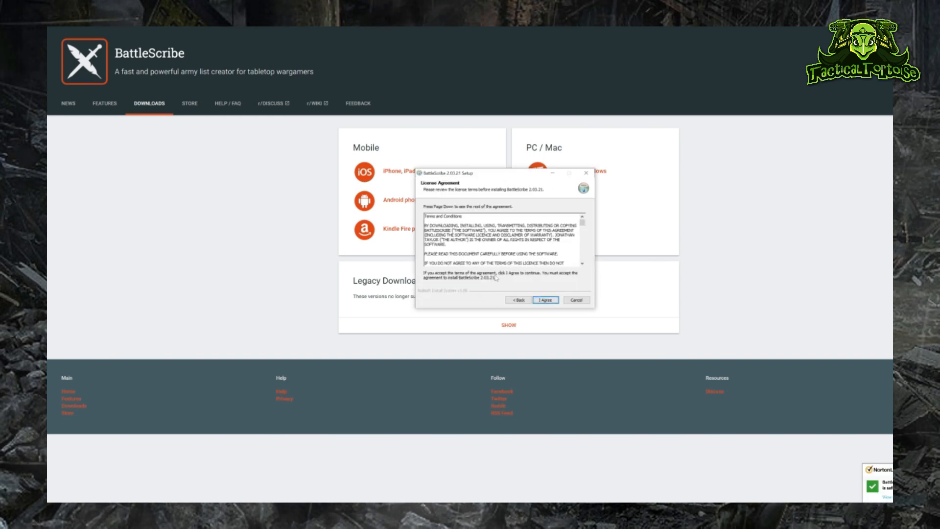
left_click(543, 299)
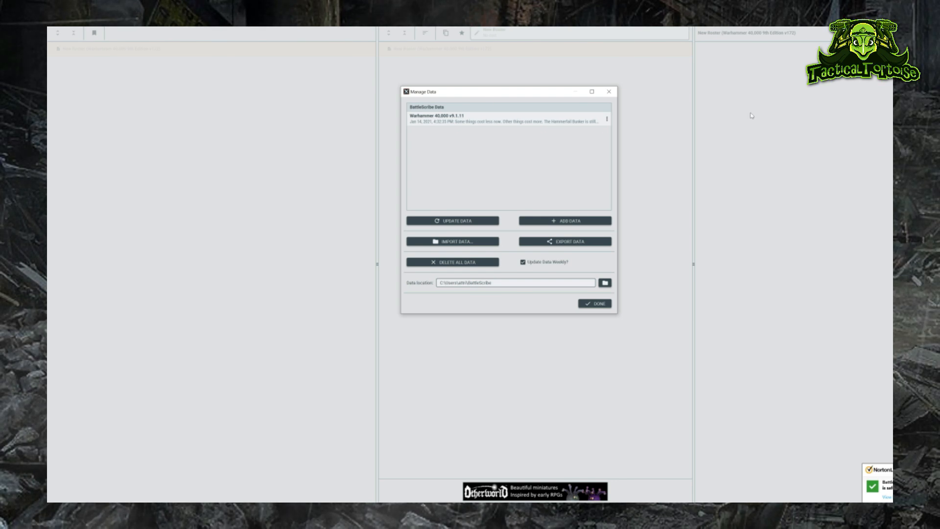
mouse_move(527, 228)
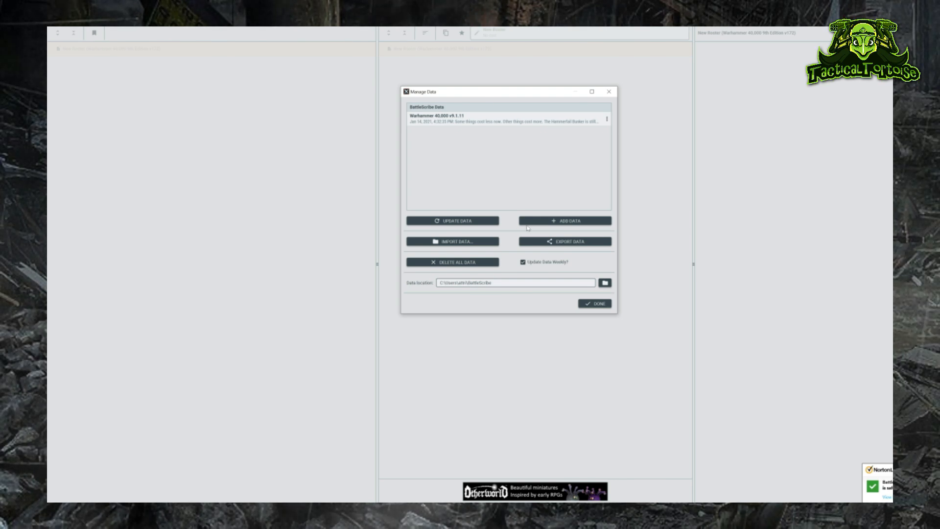
mouse_move(461, 126)
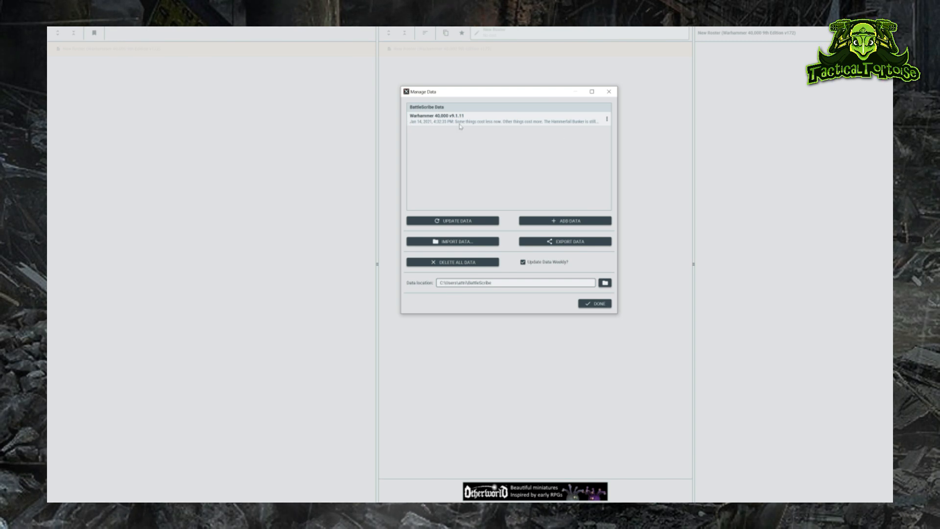
Review the available data repositories and keep Warhammer 40,000 v9.1.11.
left_click(564, 220)
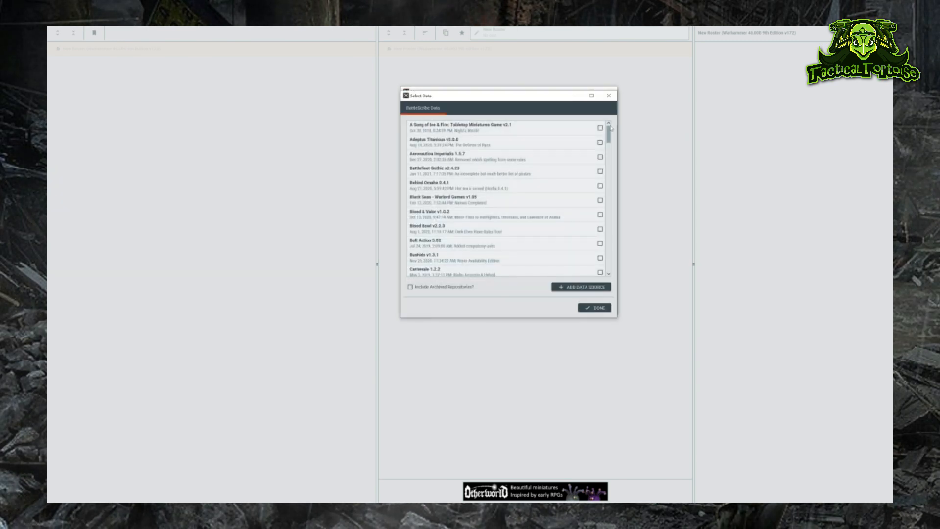
scroll("down", 3)
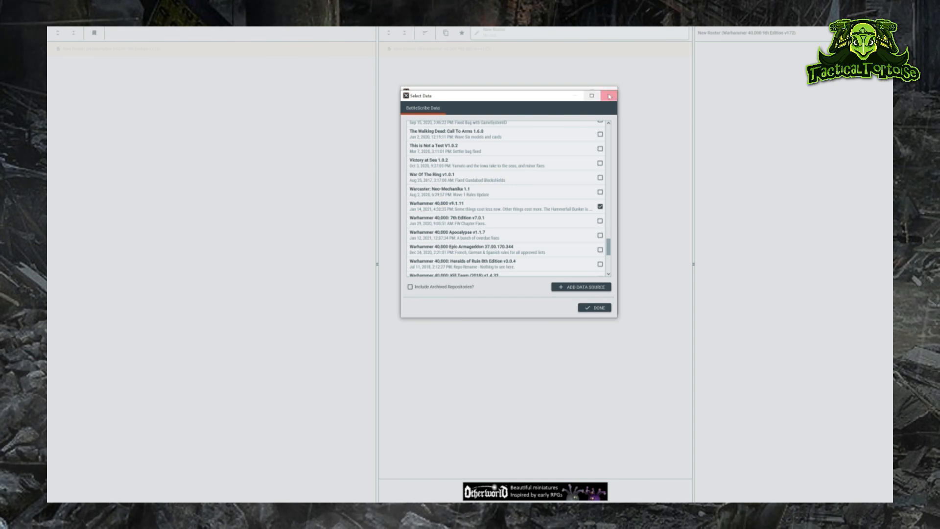
left_click(593, 307)
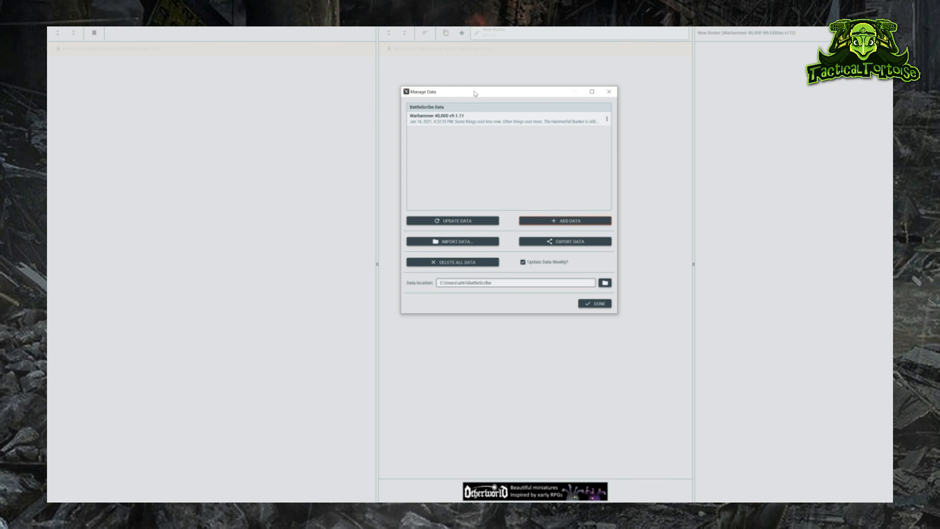
mouse_move(526, 192)
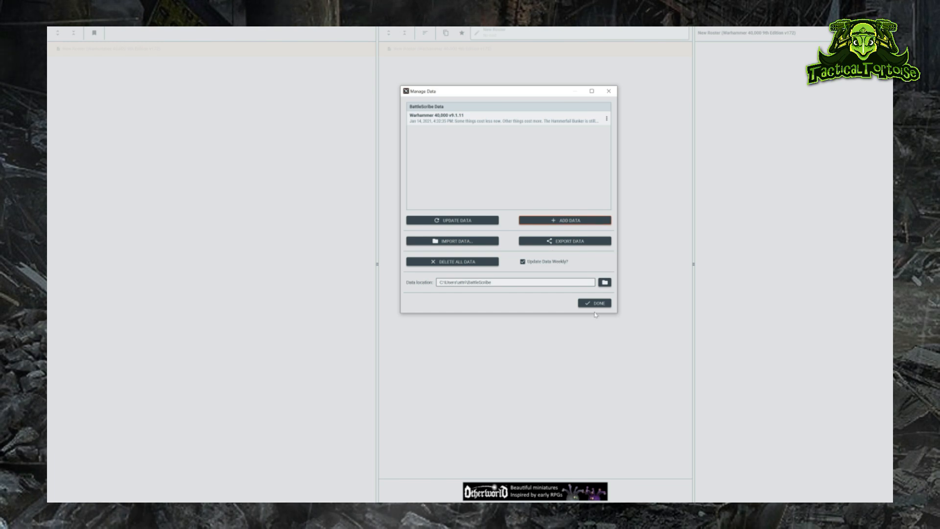
Update the Warhammer 40,000 data files and dismiss the success notice.
left_click(452, 220)
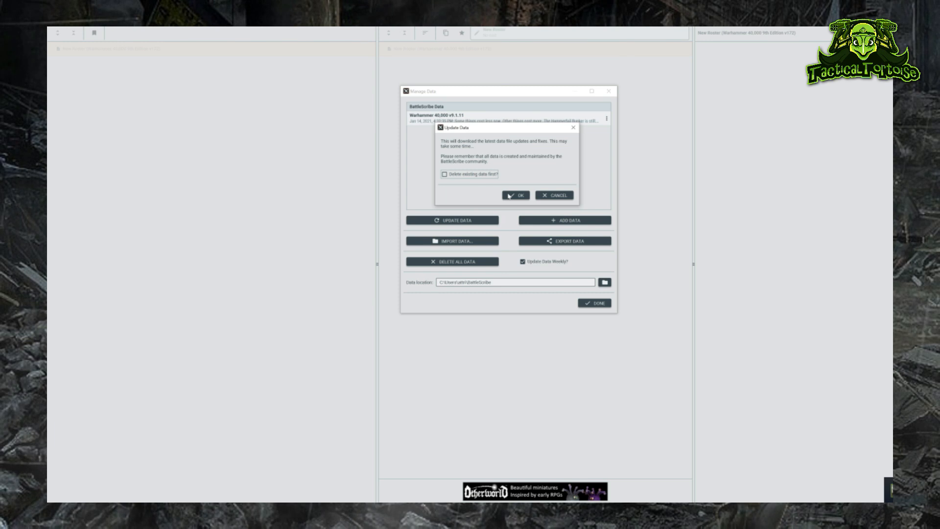
left_click(515, 195)
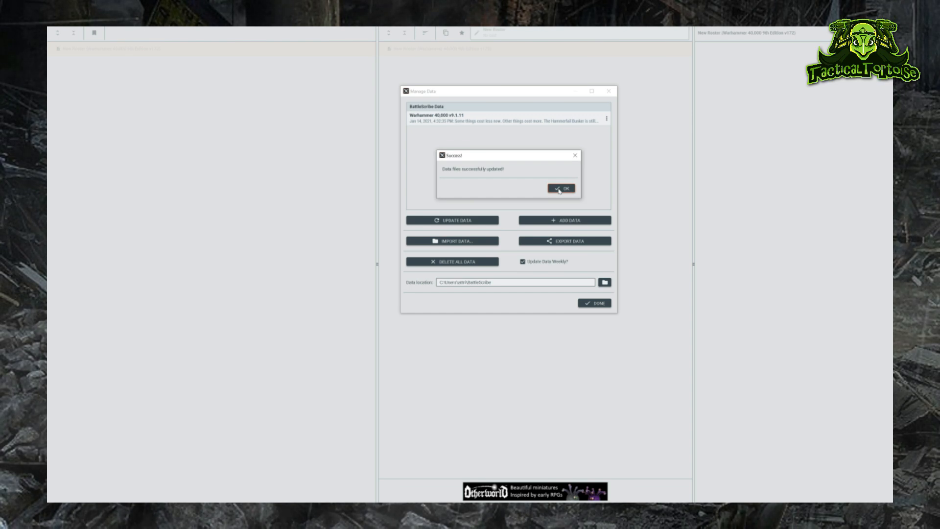
left_click(561, 188)
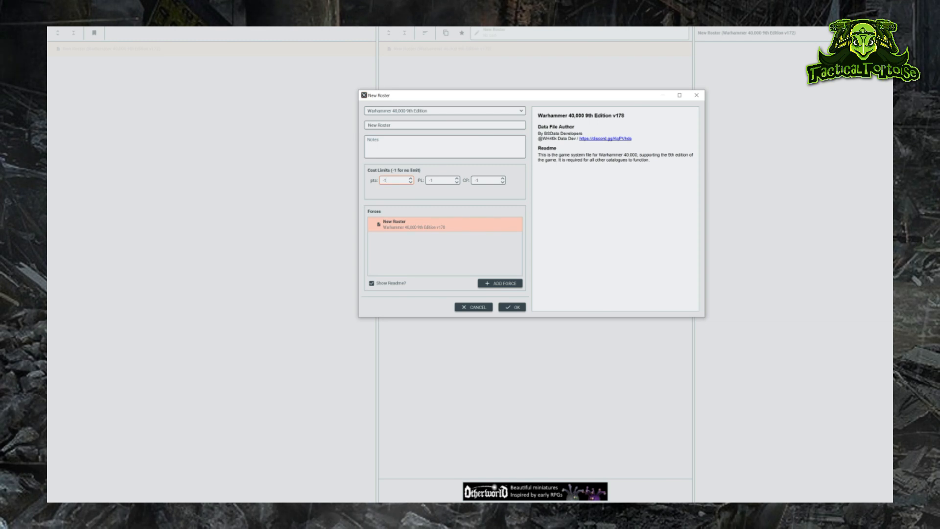
mouse_move(451, 169)
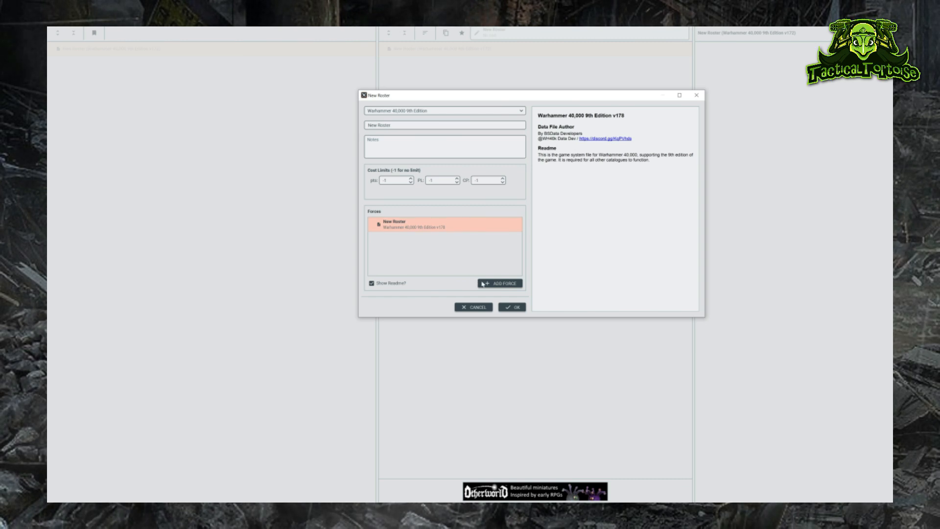
Add a Space Wolves Battalion Detachment force to the new roster.
left_click(499, 283)
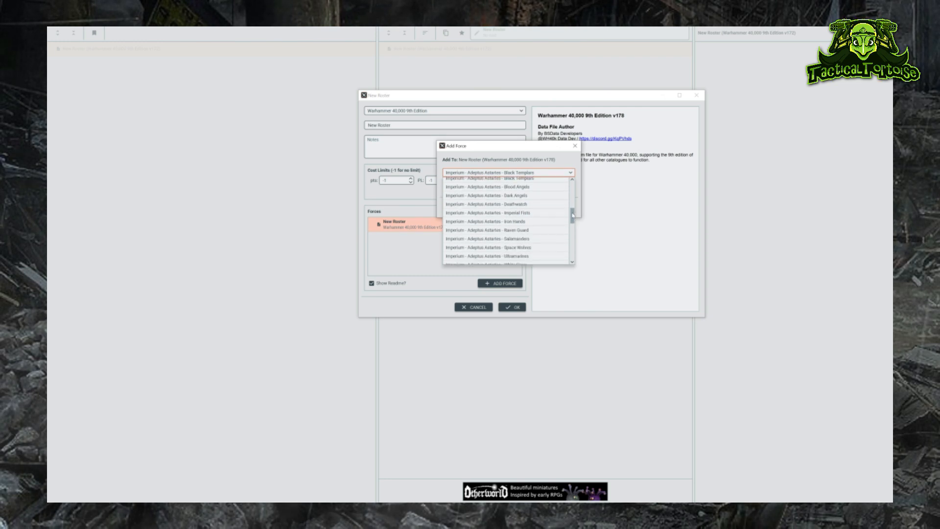
scroll("down", 3)
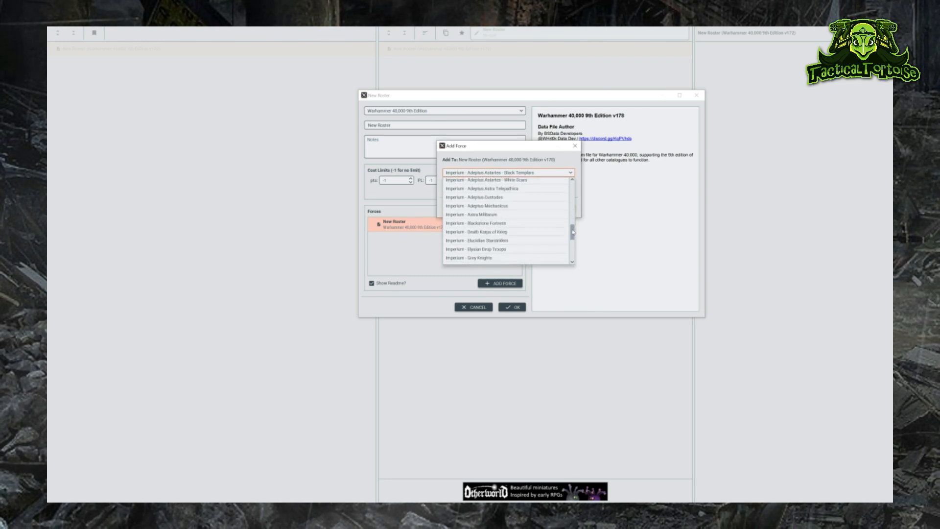
scroll("up", 3)
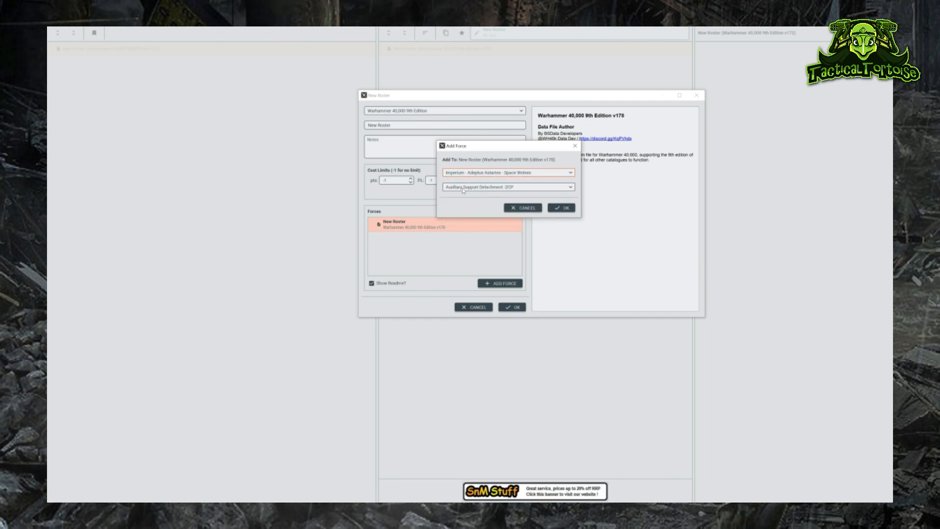
left_click(506, 187)
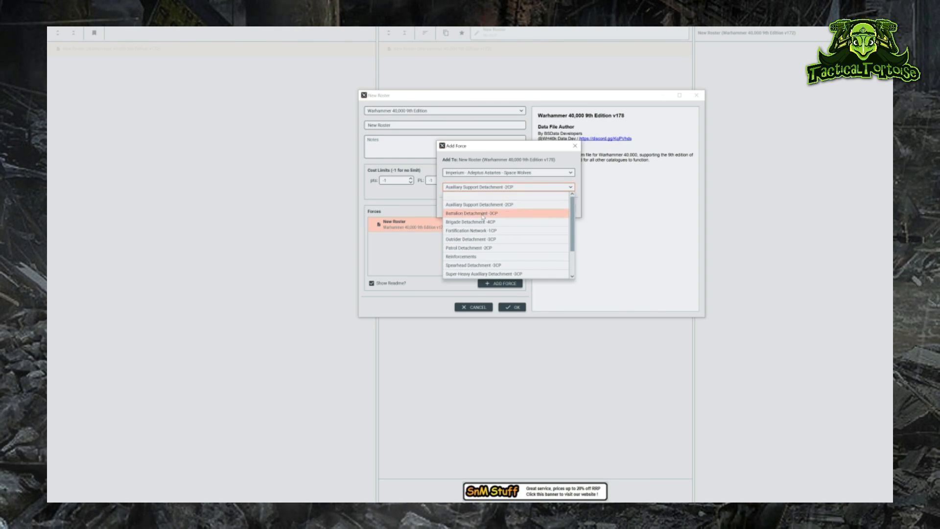
left_click(499, 282)
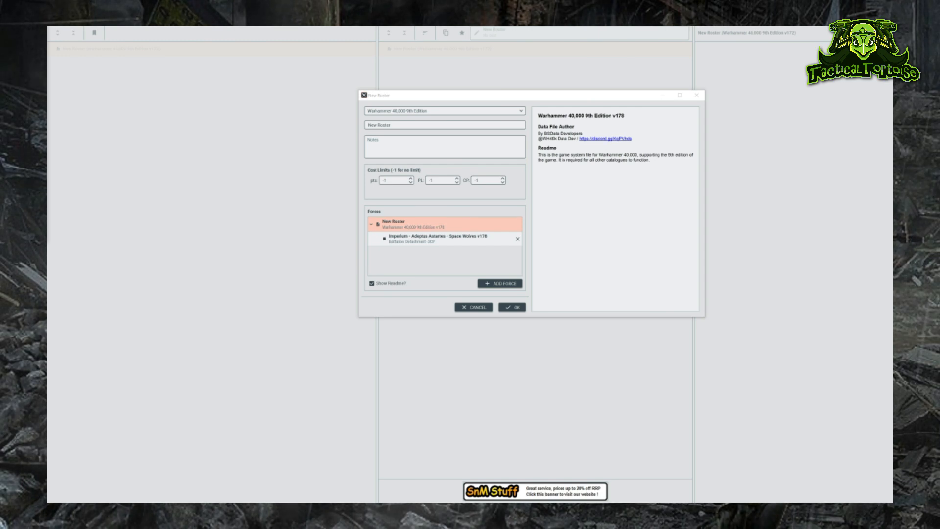
mouse_move(473, 231)
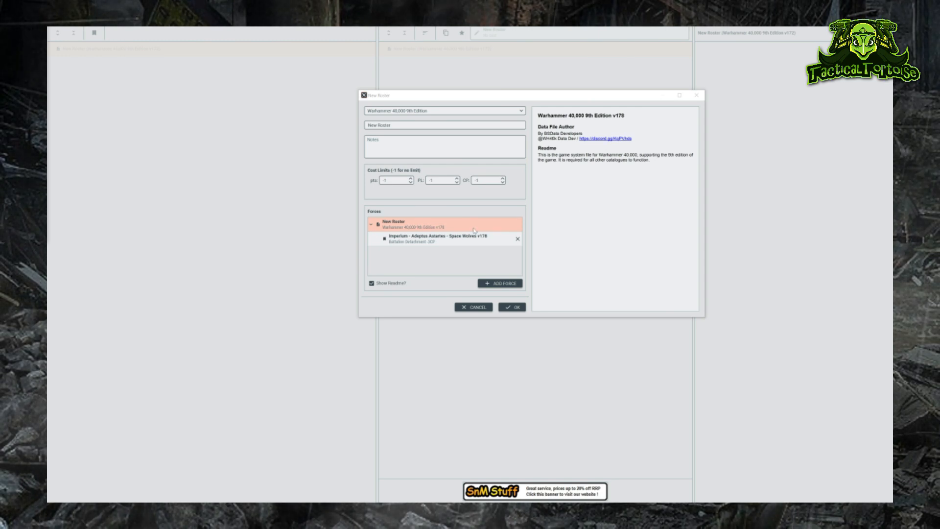
Show the Space Wolves force's catalogue readme details.
left_click(438, 238)
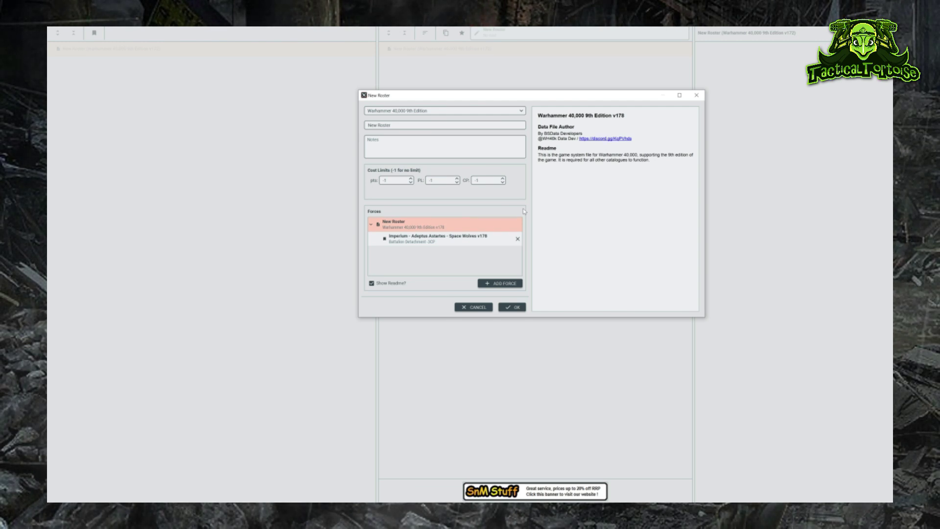
left_click(449, 237)
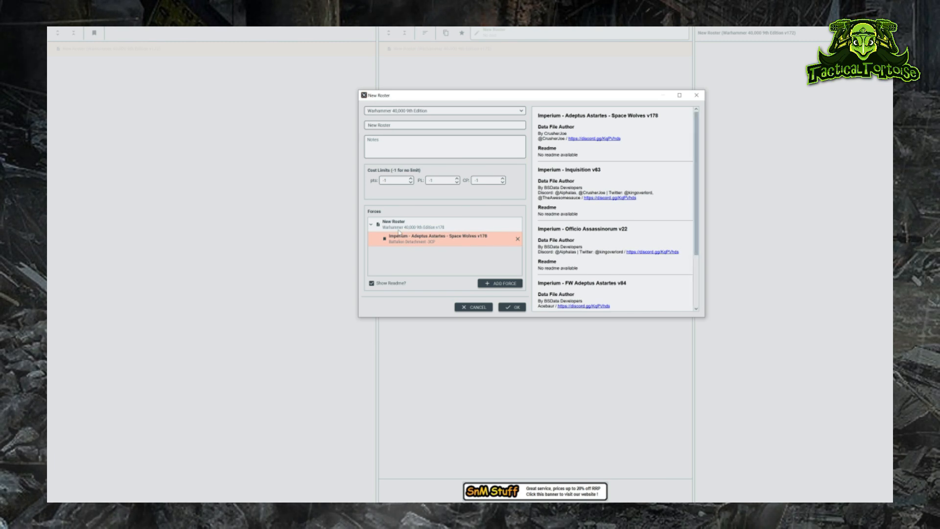
left_click(500, 282)
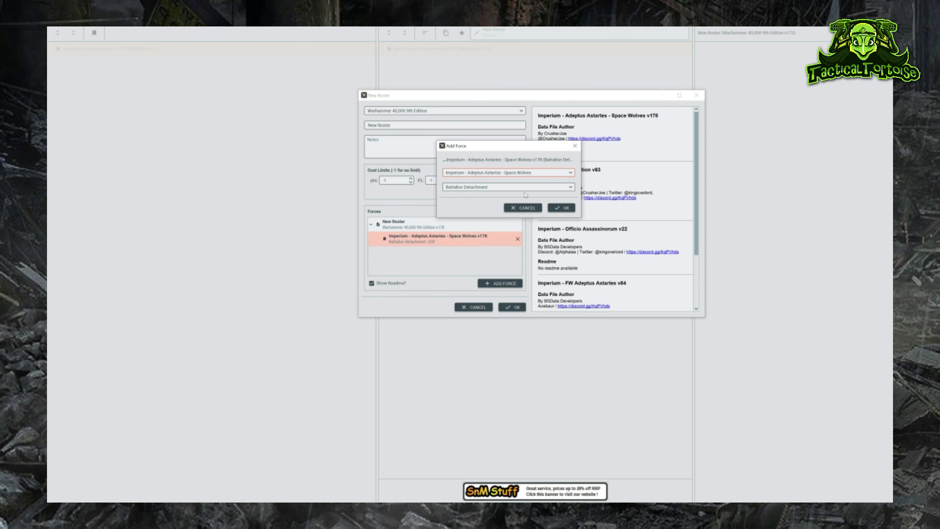
left_click(507, 186)
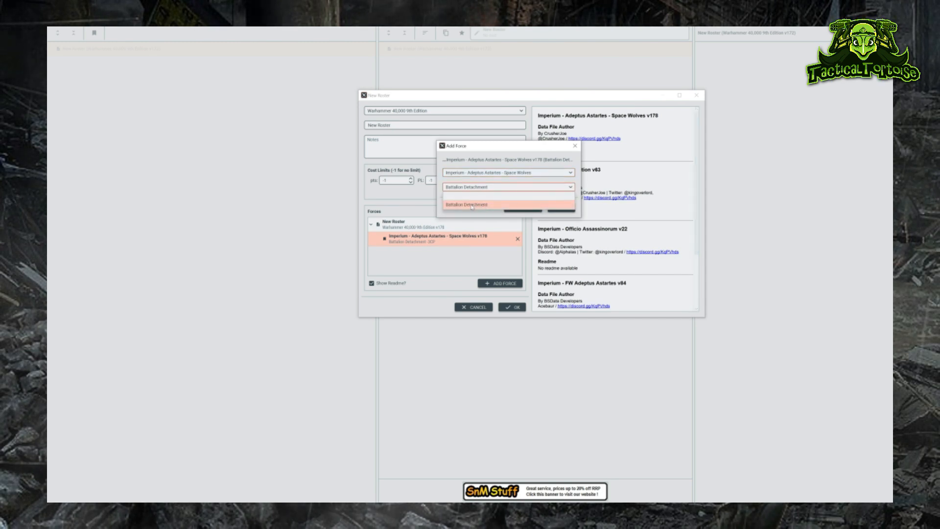
left_click(469, 203)
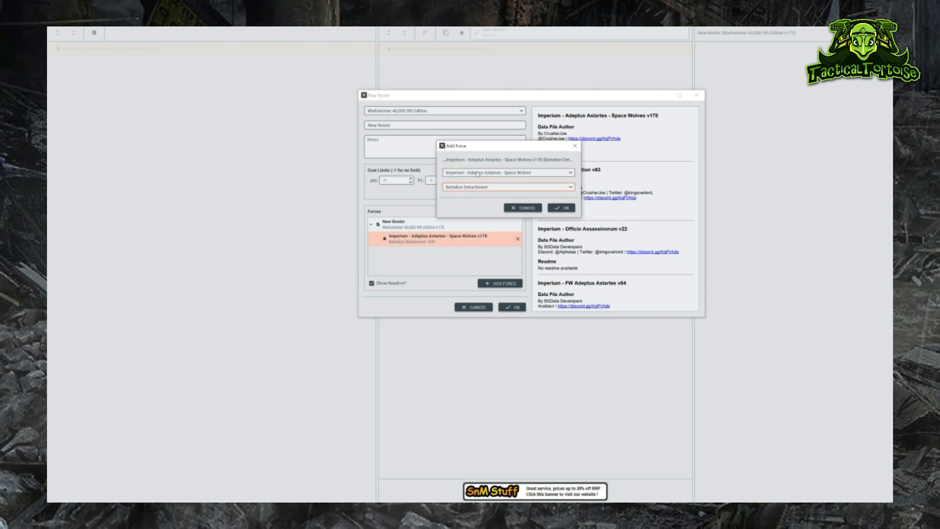
left_click(506, 172)
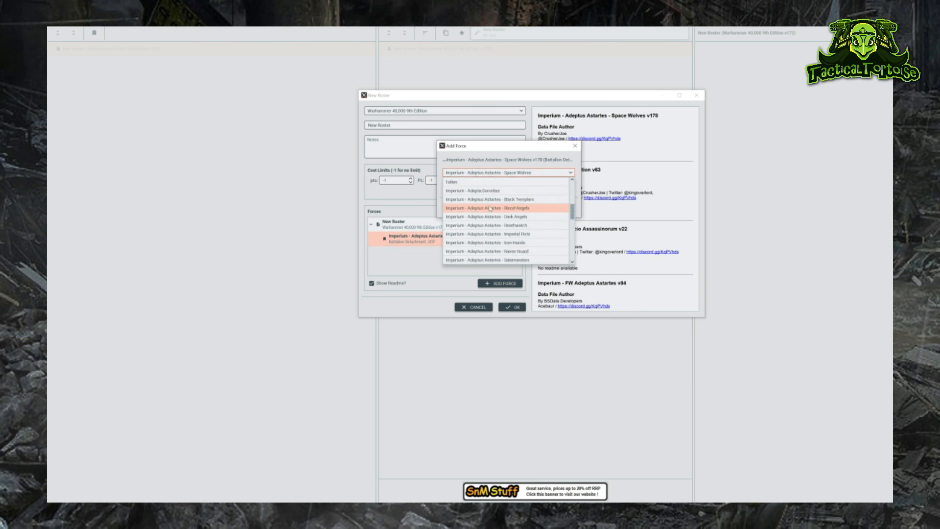
scroll("down", 3)
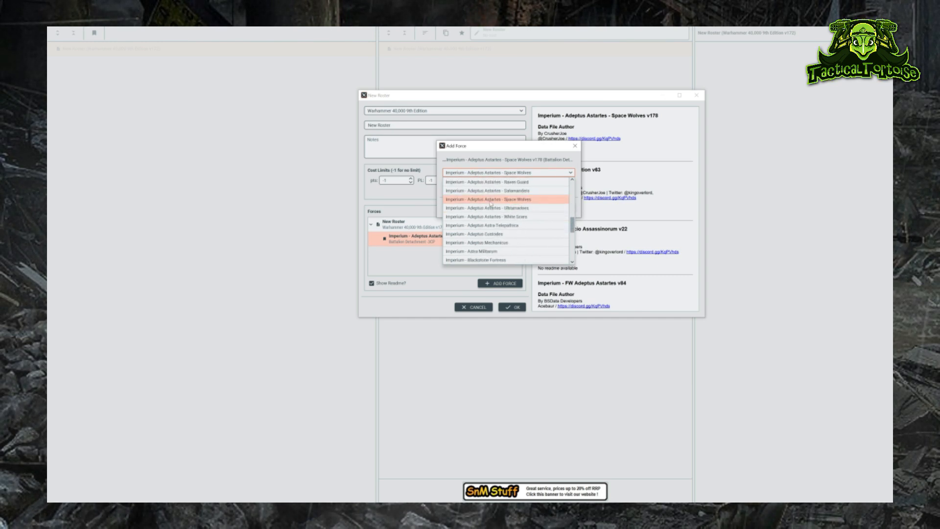
left_click(472, 251)
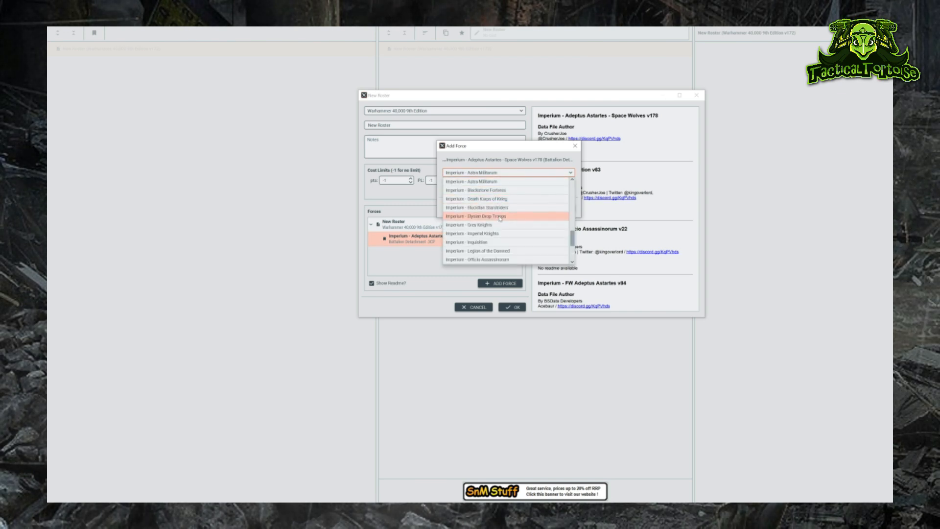
left_click(475, 241)
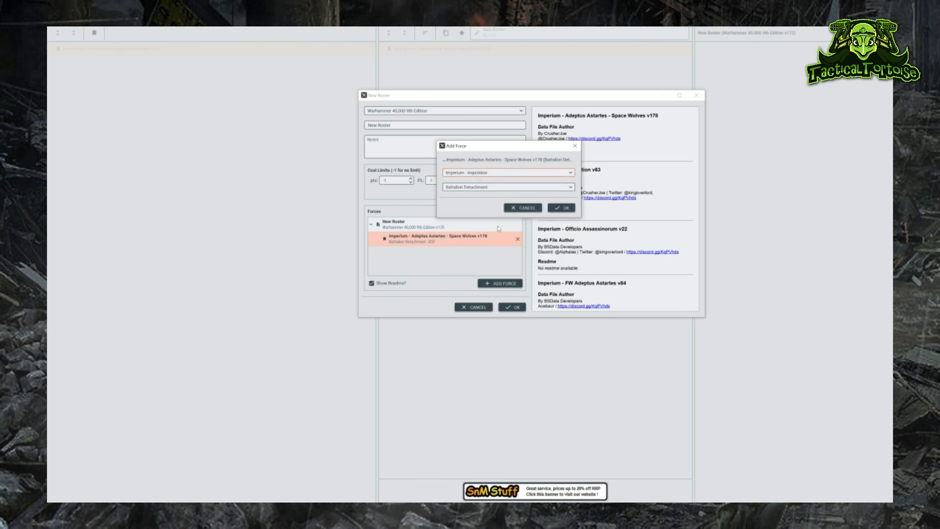
left_click(507, 172)
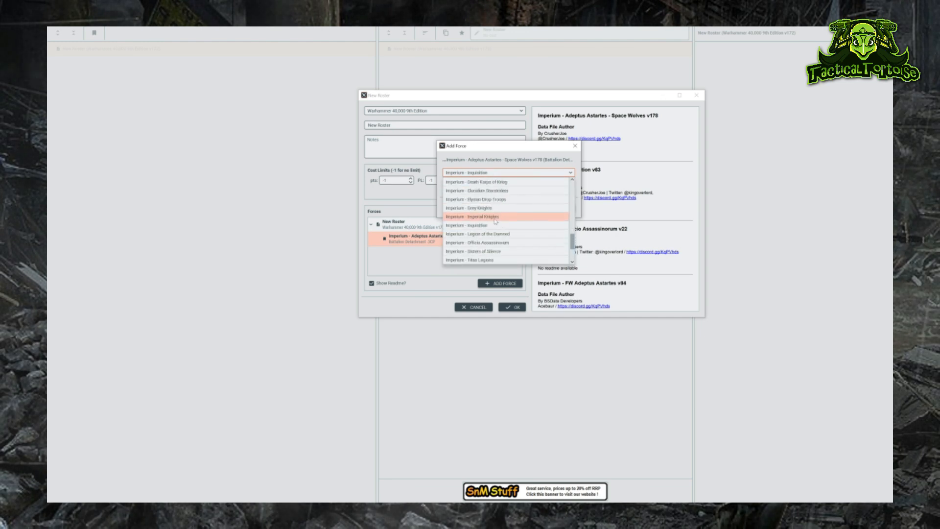
left_click(472, 207)
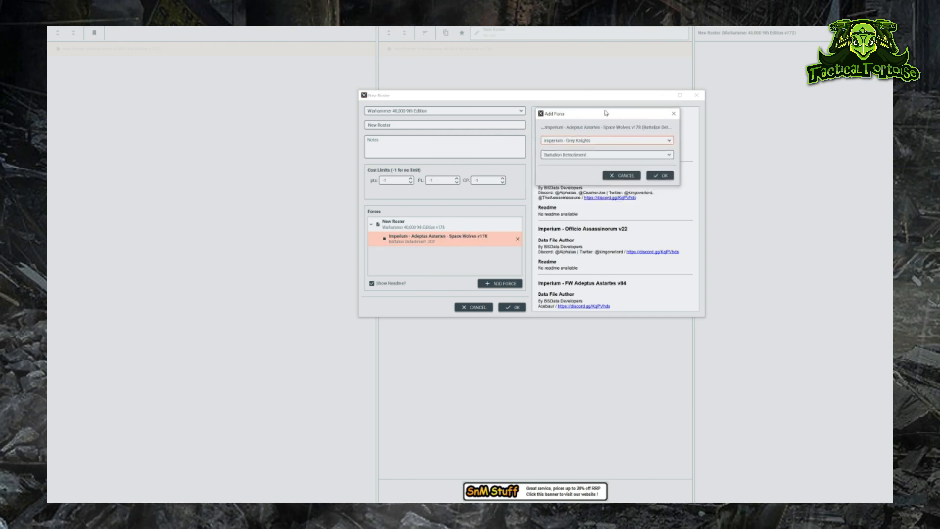
left_click(621, 176)
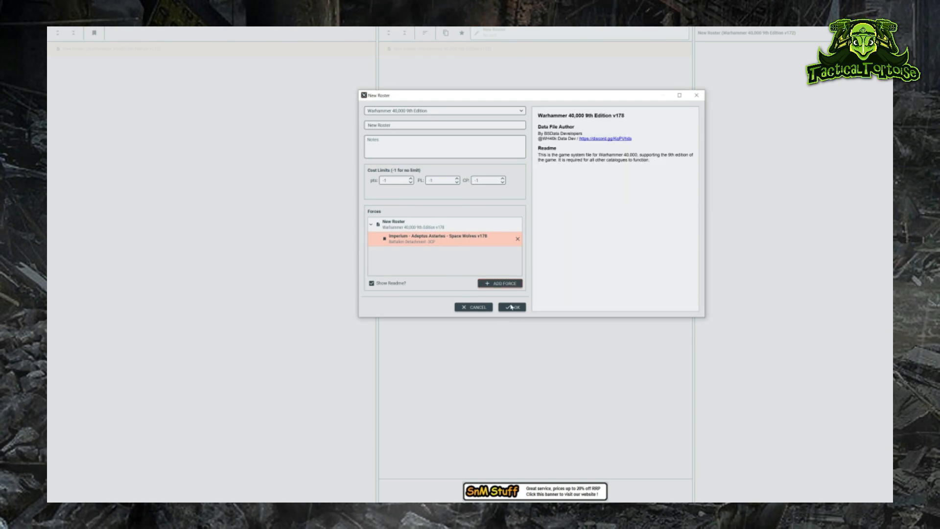
left_click(511, 306)
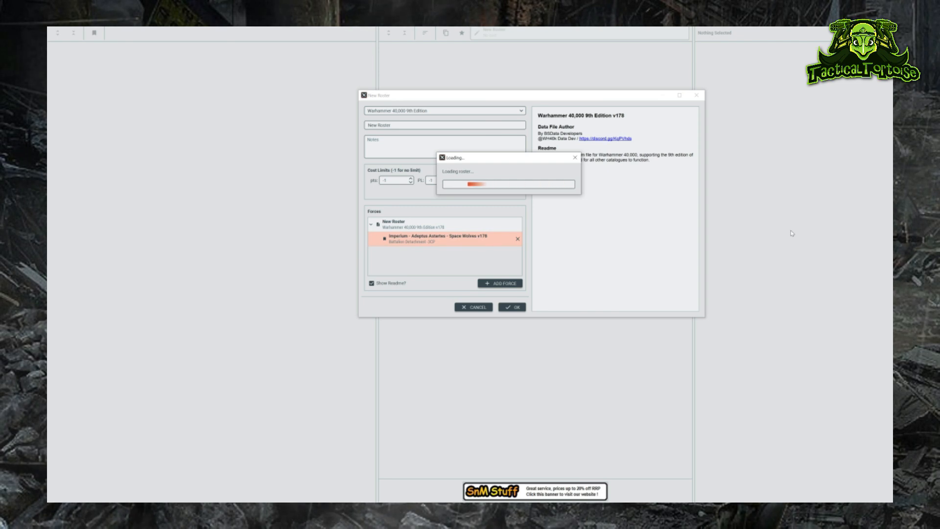
left_click(511, 306)
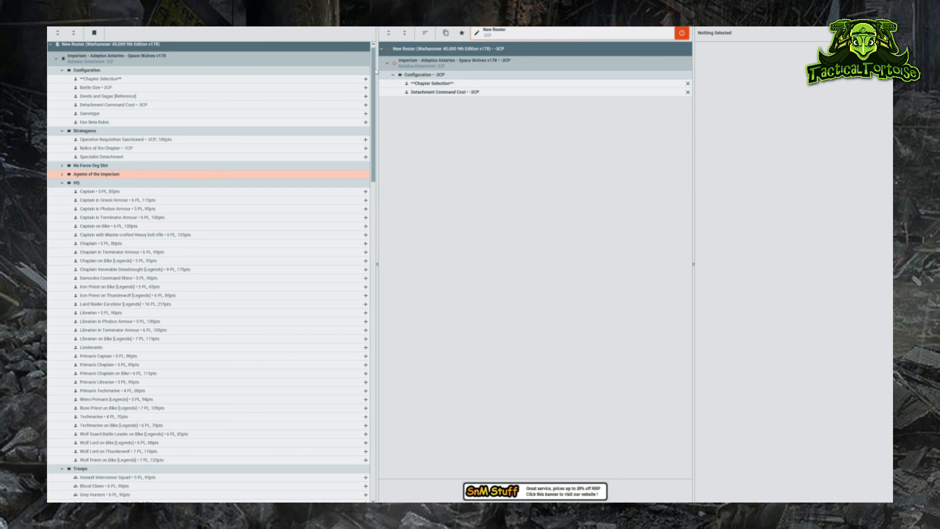
scroll("down", 3)
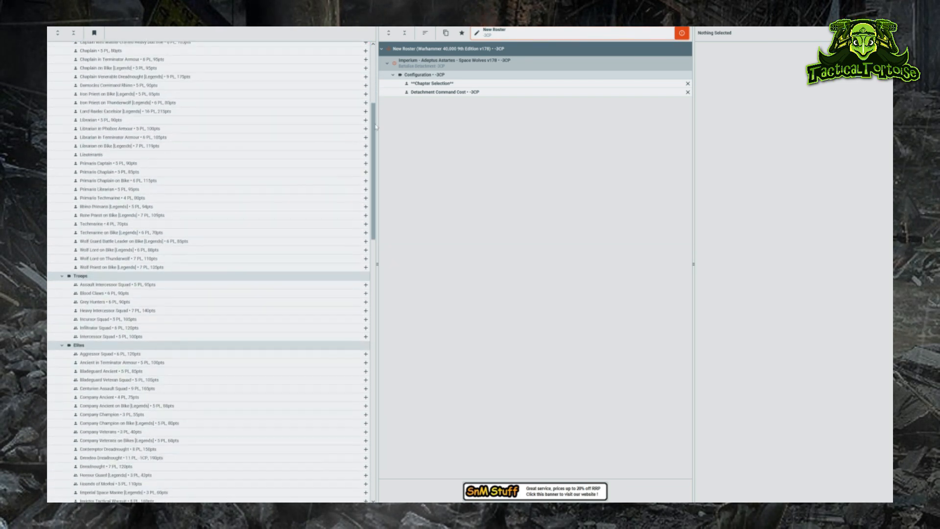
scroll("down", 3)
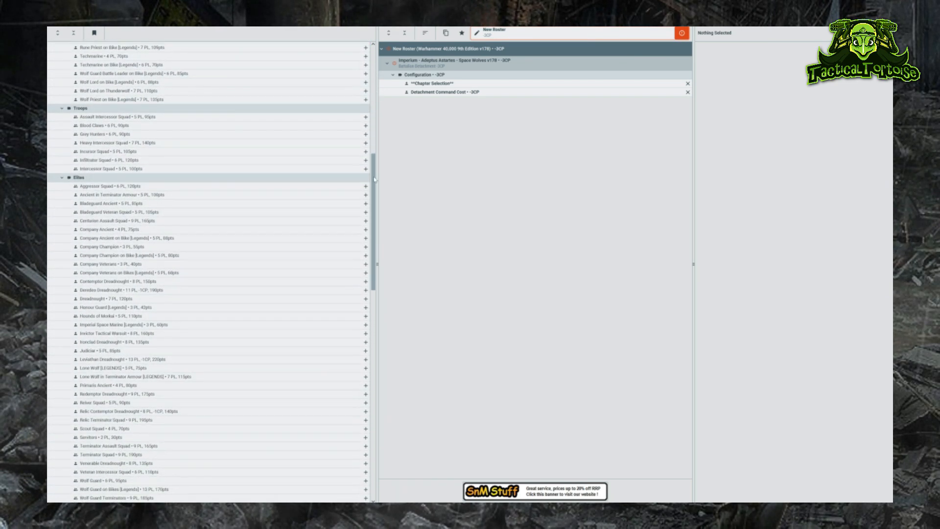
scroll("down", 3)
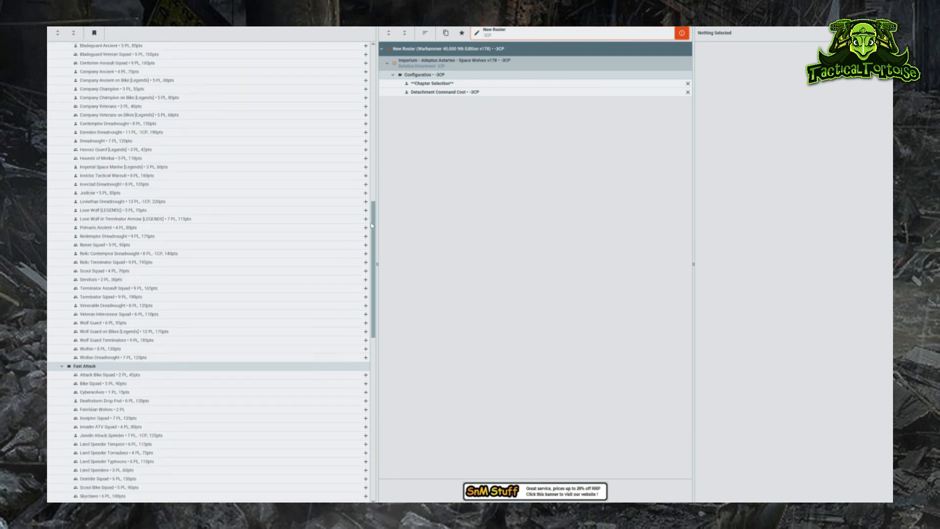
scroll("down", 3)
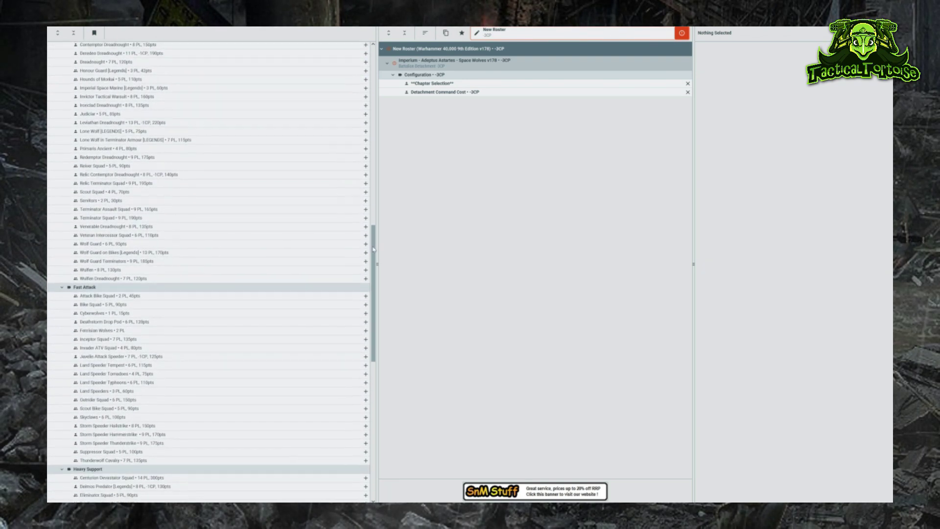
scroll("down", 3)
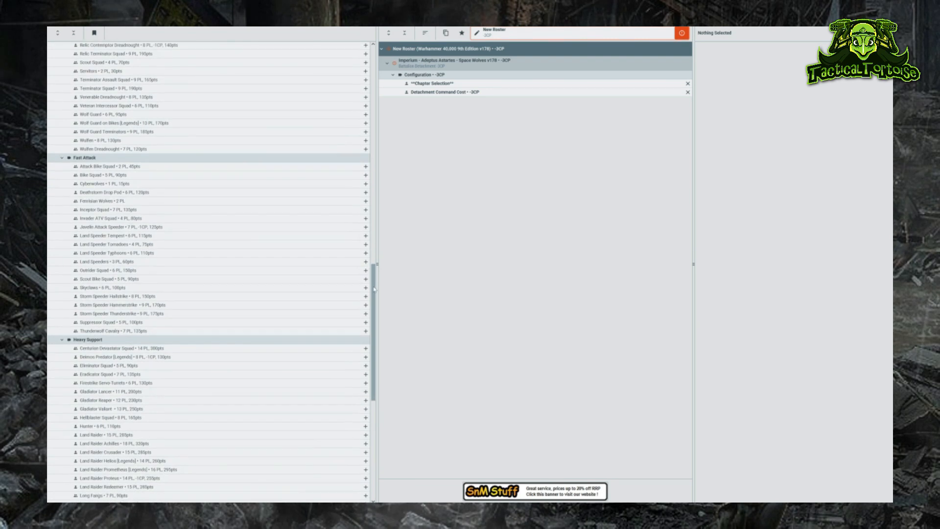
scroll("down", 3)
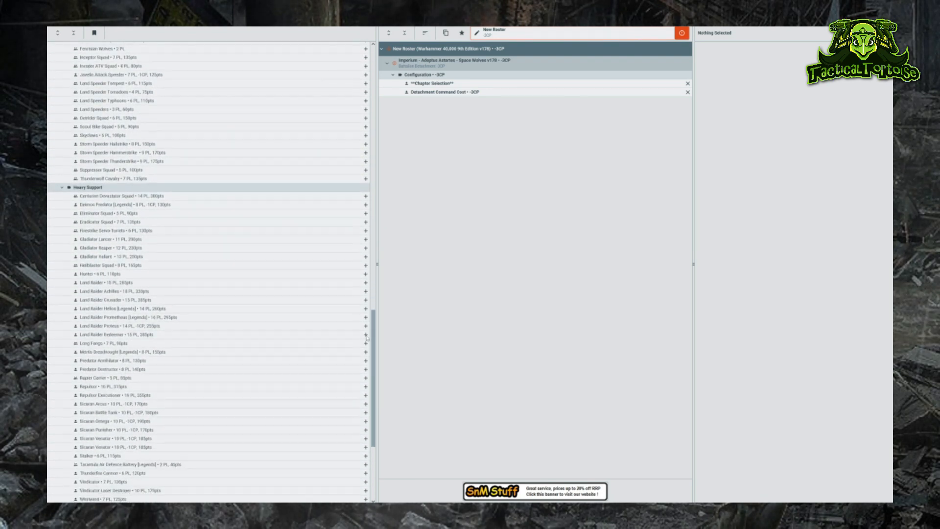
scroll("down", 3)
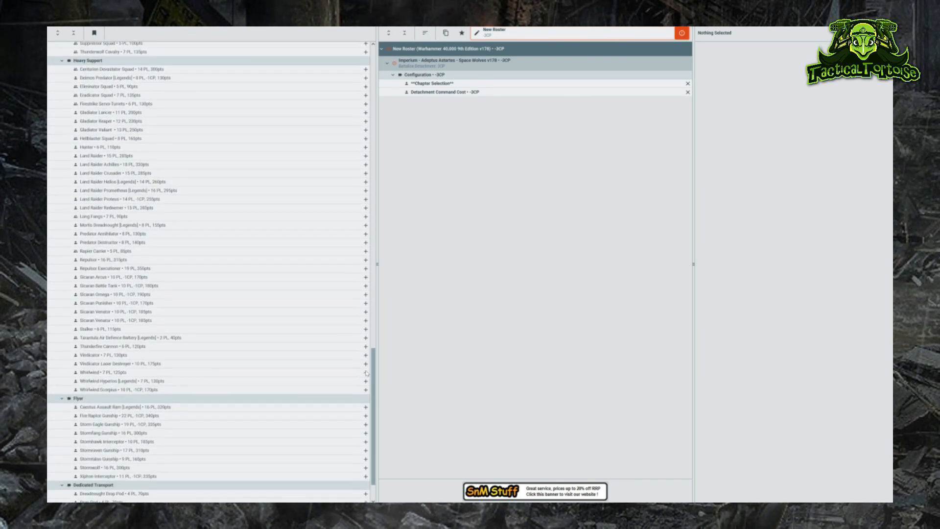
scroll("up", 3)
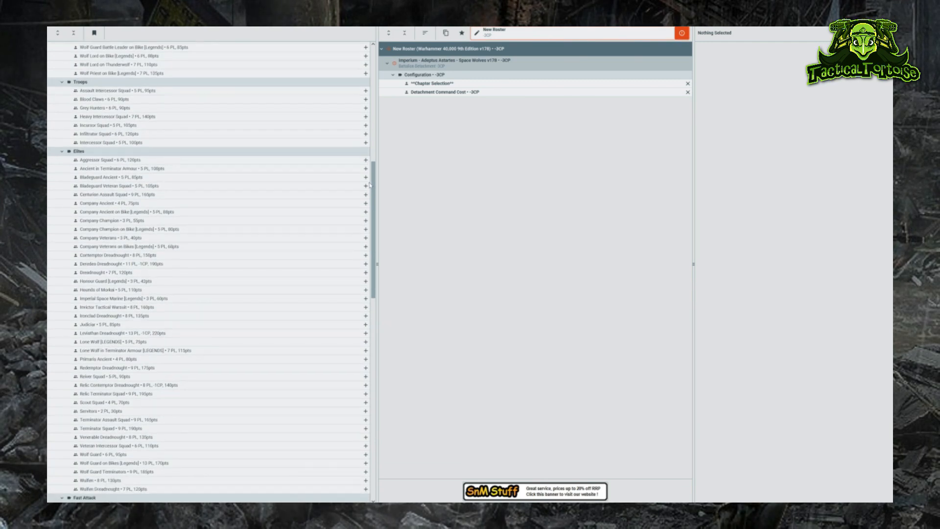
scroll("up", 3)
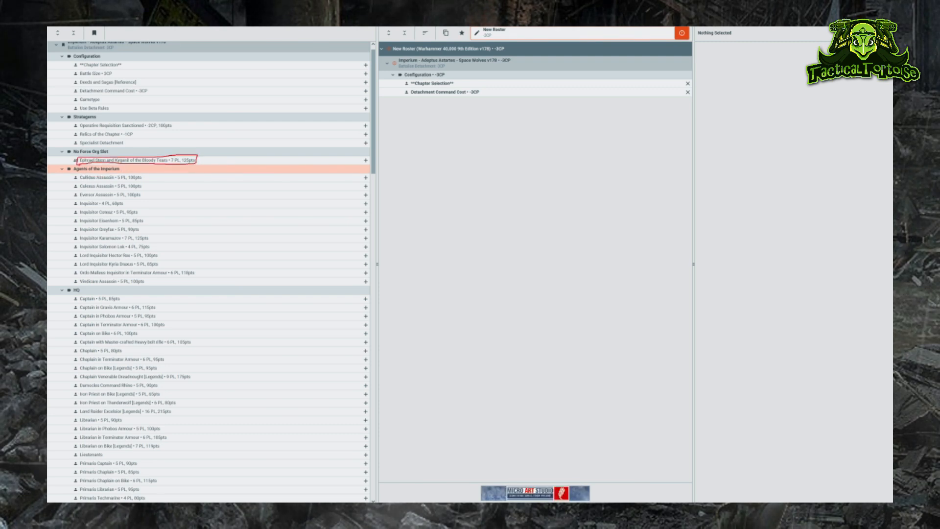
mouse_move(232, 181)
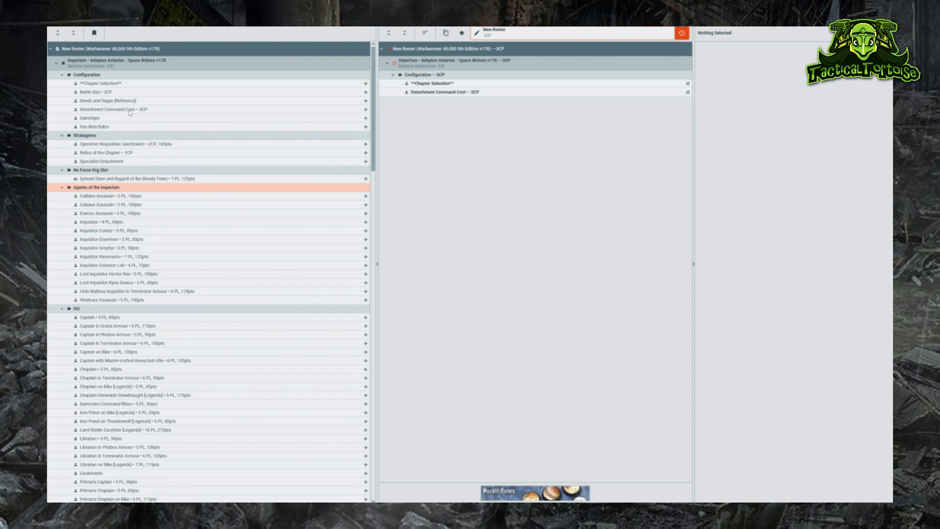
Set the detachment's Chapter Selection to Space Wolves.
left_click(435, 83)
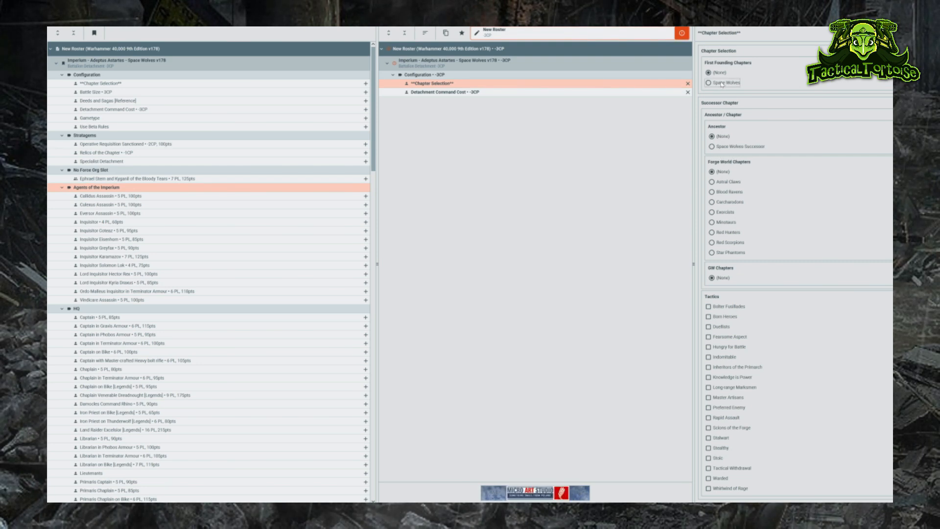
left_click(710, 83)
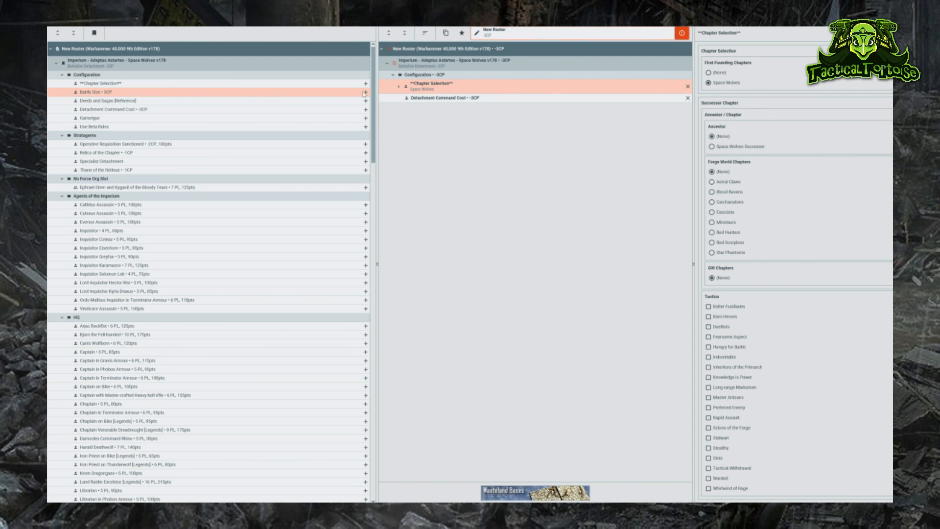
Add a Battle Size of Incursion, 501–1000 points.
left_click(96, 92)
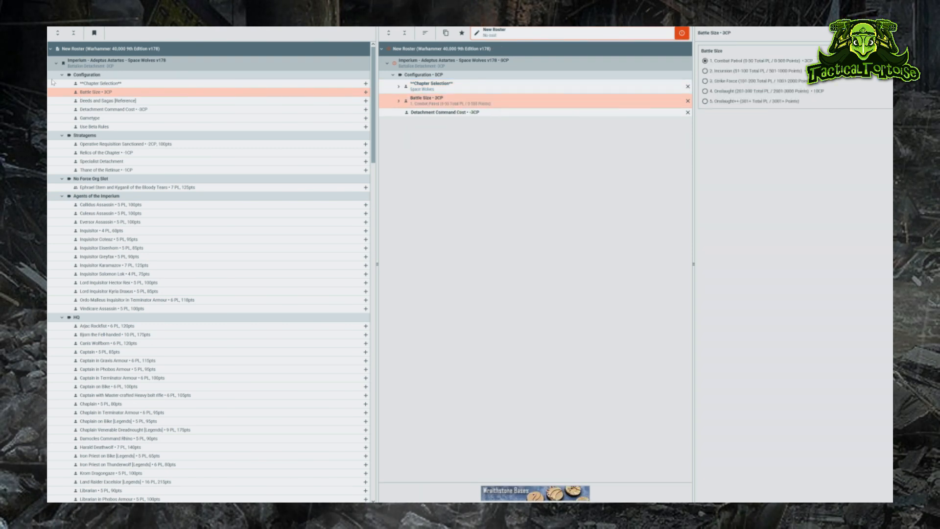
left_click(124, 144)
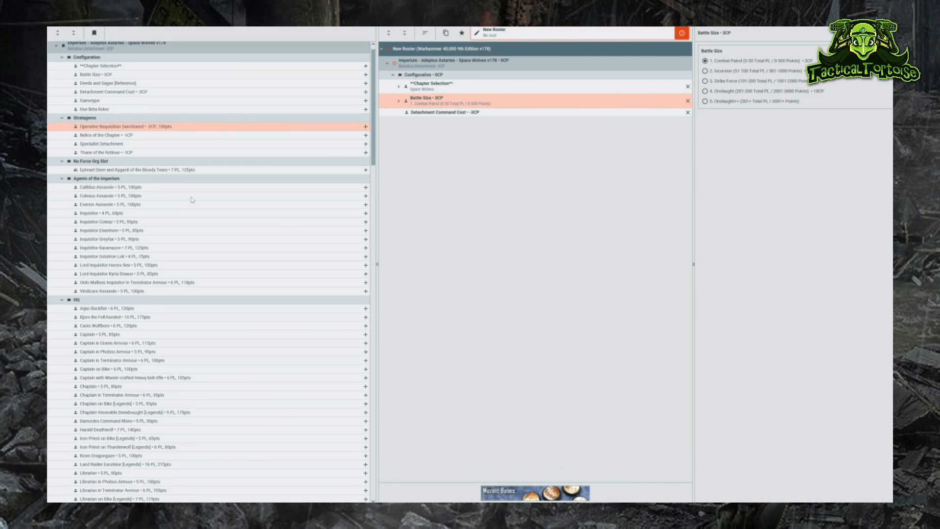
scroll("down", 3)
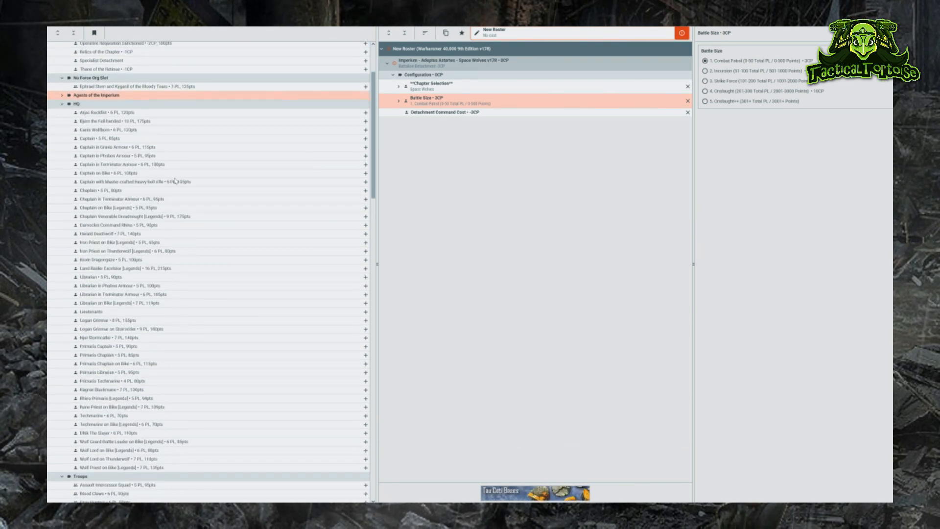
scroll("down", 3)
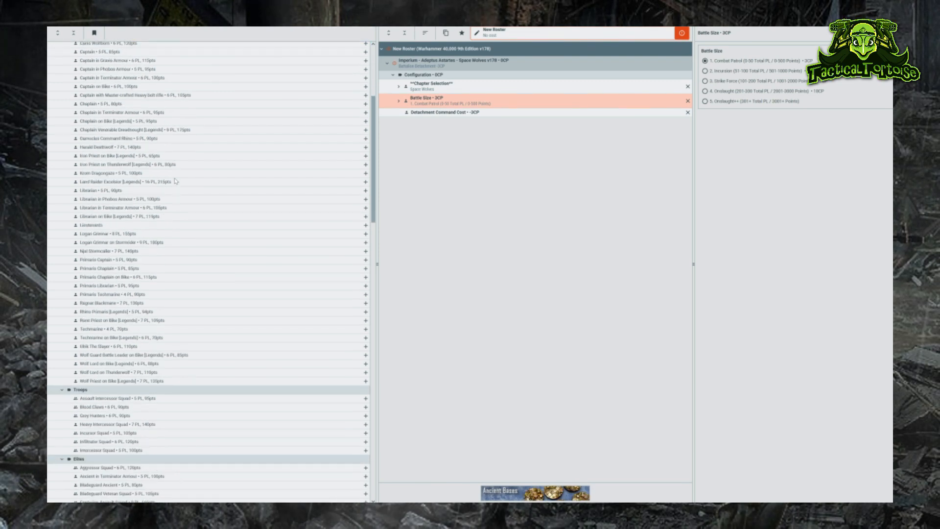
scroll("up", 3)
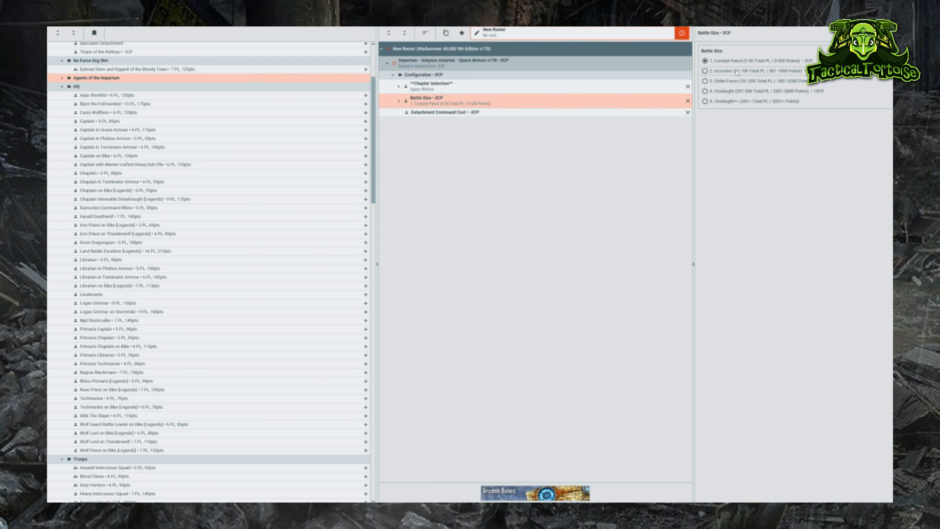
left_click(704, 70)
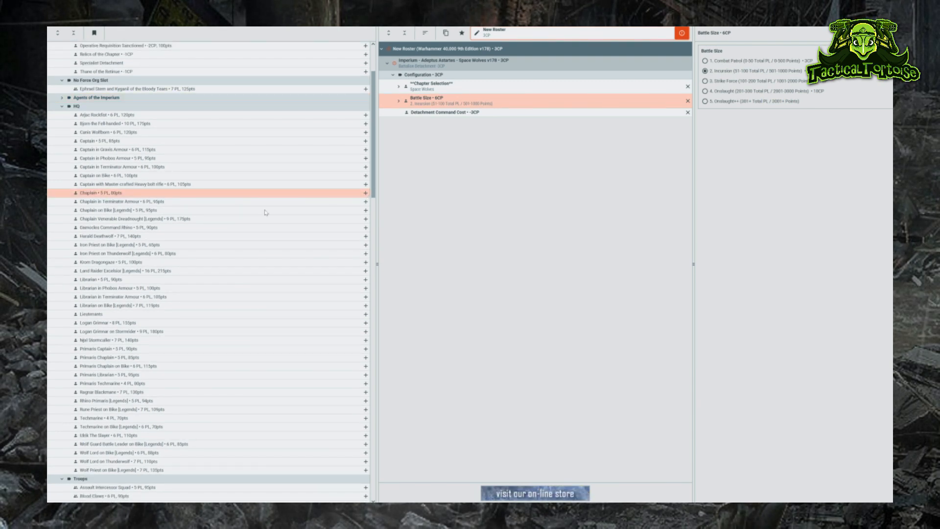
Add an HQ Chaplain with Catechism of Fire and a bolt pistol (80pts).
left_click(364, 193)
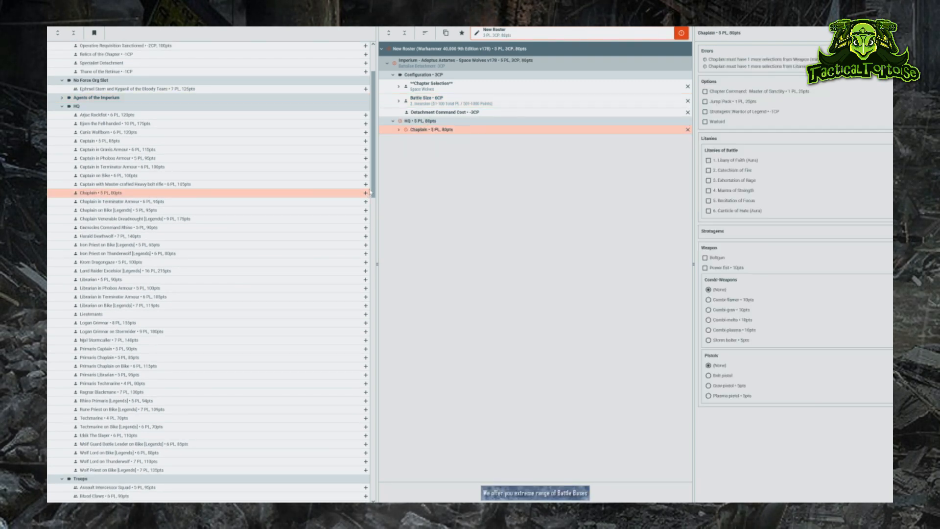
left_click(398, 129)
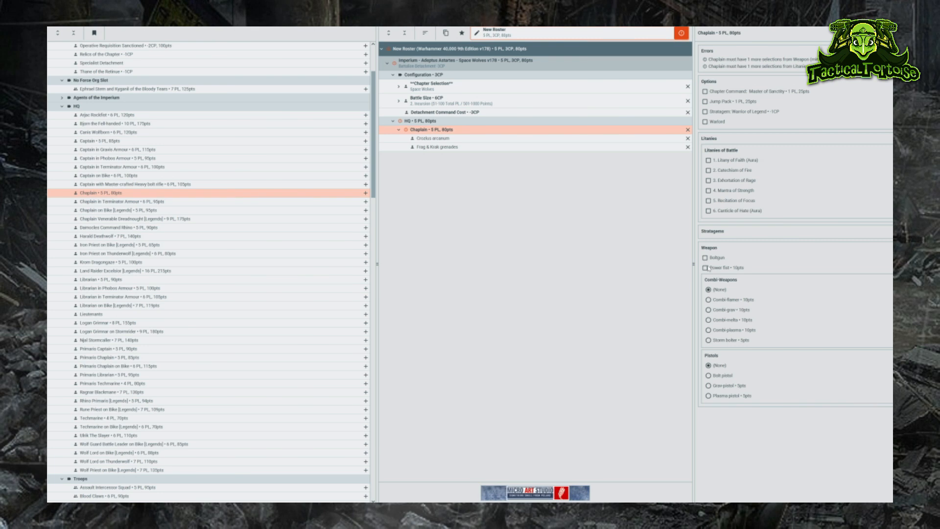
left_click(710, 368)
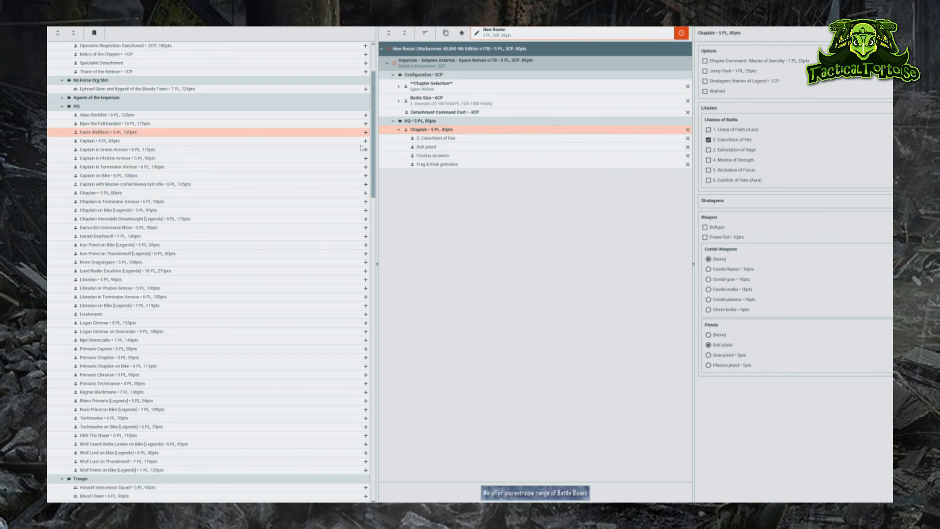
Add a Captain with thunder hammer, jump pack and storm shield (140pts).
left_click(364, 140)
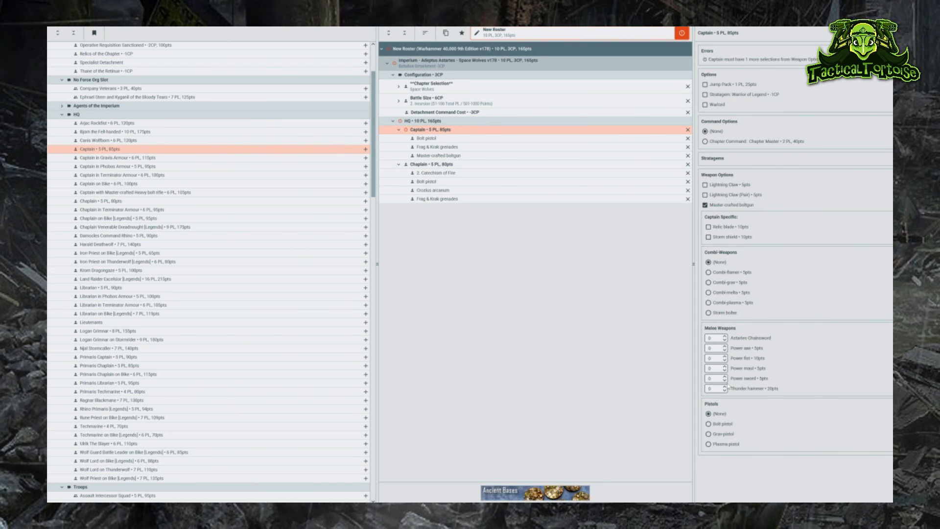
left_click(721, 386)
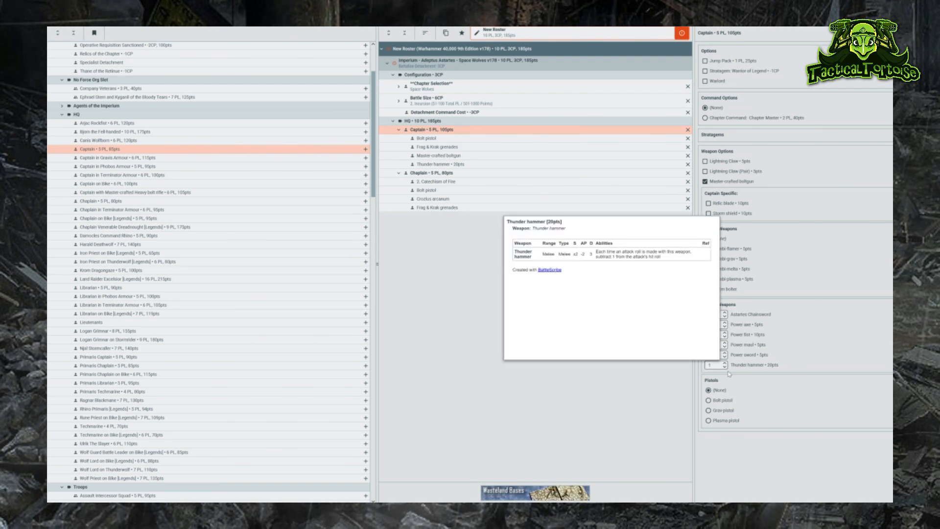
left_click(724, 362)
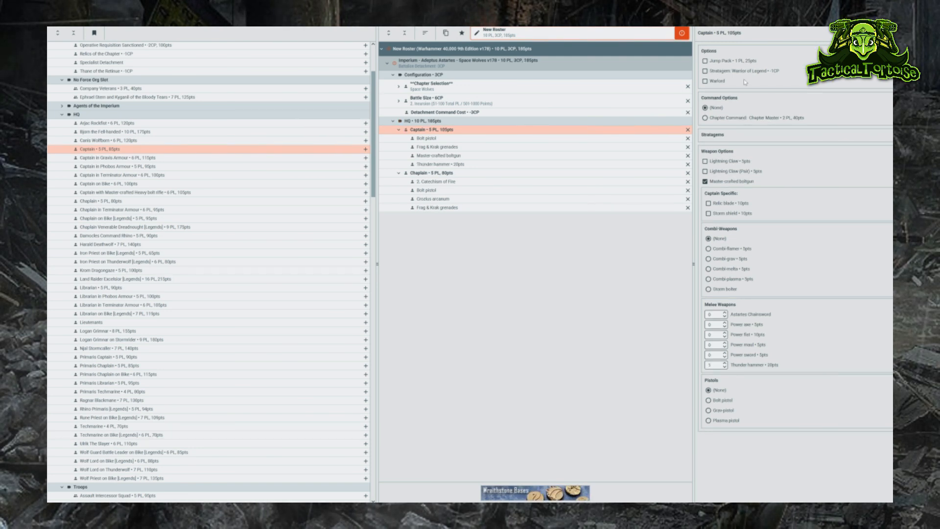
left_click(706, 61)
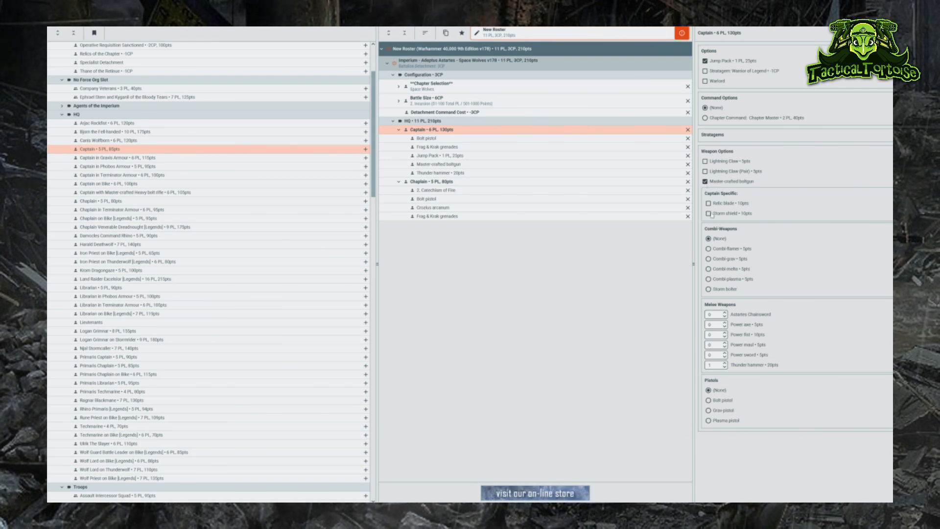
left_click(708, 212)
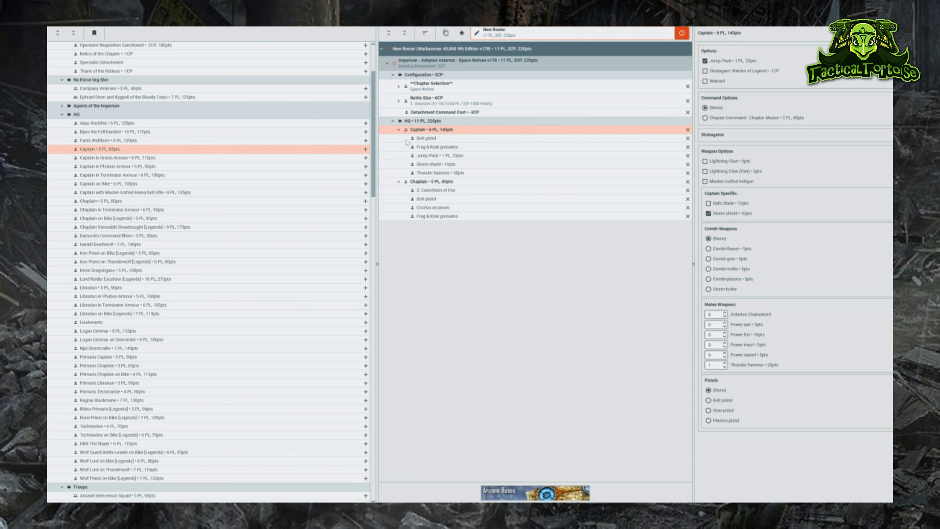
Collapse the Captain and Chaplain entries and view the HQ totals of 220pts.
left_click(399, 129)
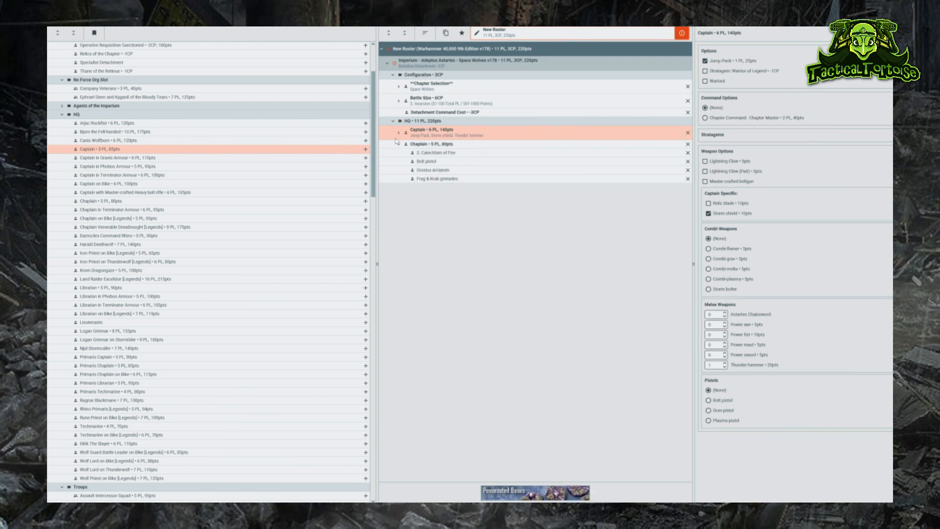
left_click(398, 143)
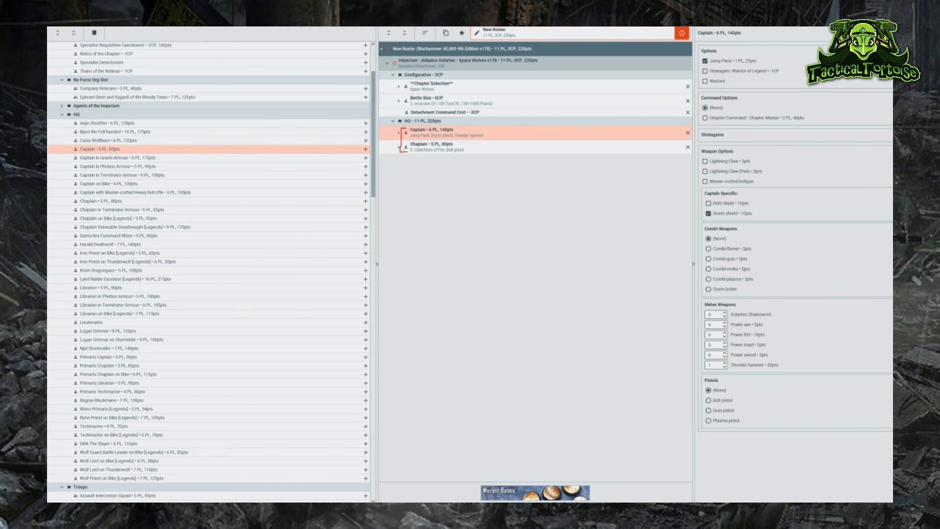
left_click(76, 114)
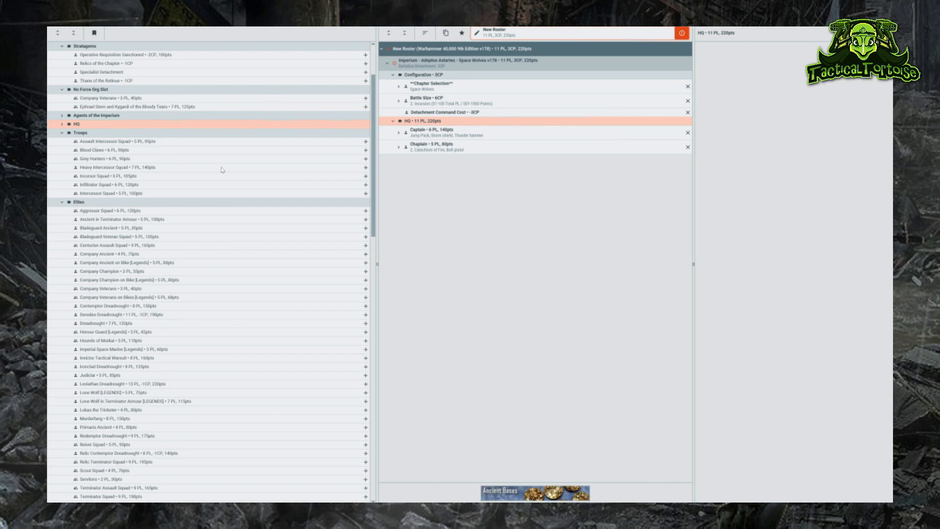
Select the Captain entry and reach its Warlord option in the roster list.
left_click(365, 175)
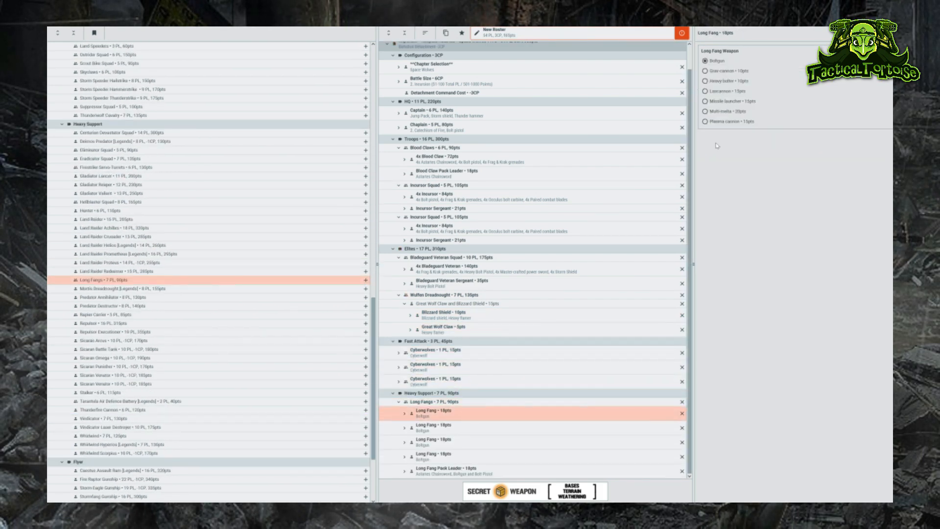
left_click(446, 470)
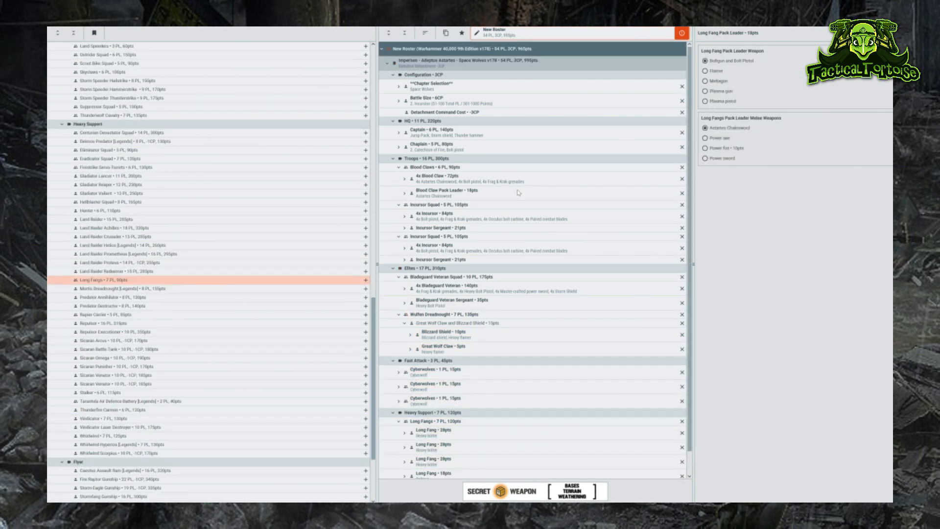
mouse_move(487, 134)
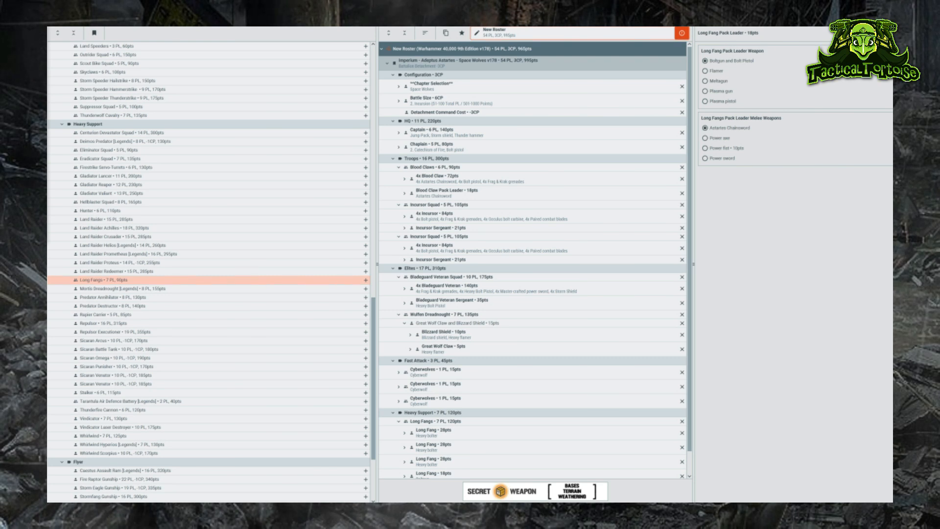
mouse_move(472, 174)
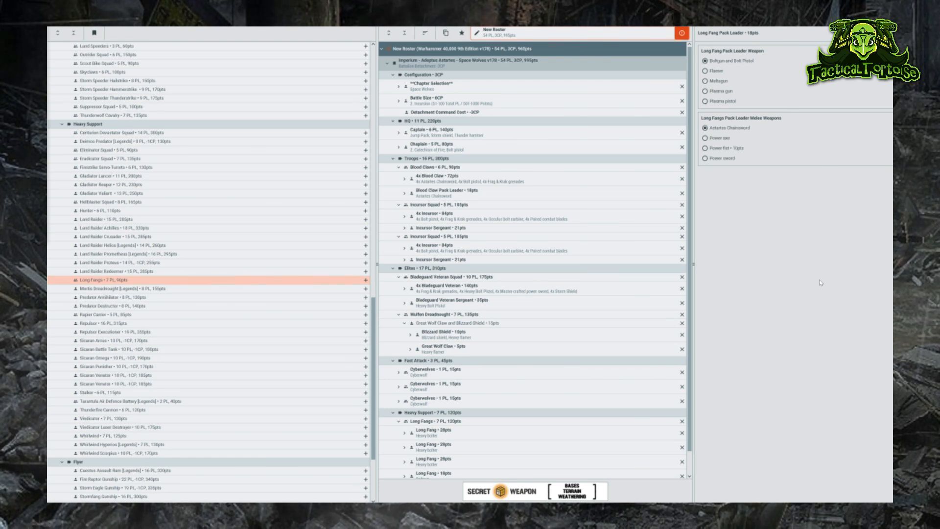
mouse_move(544, 99)
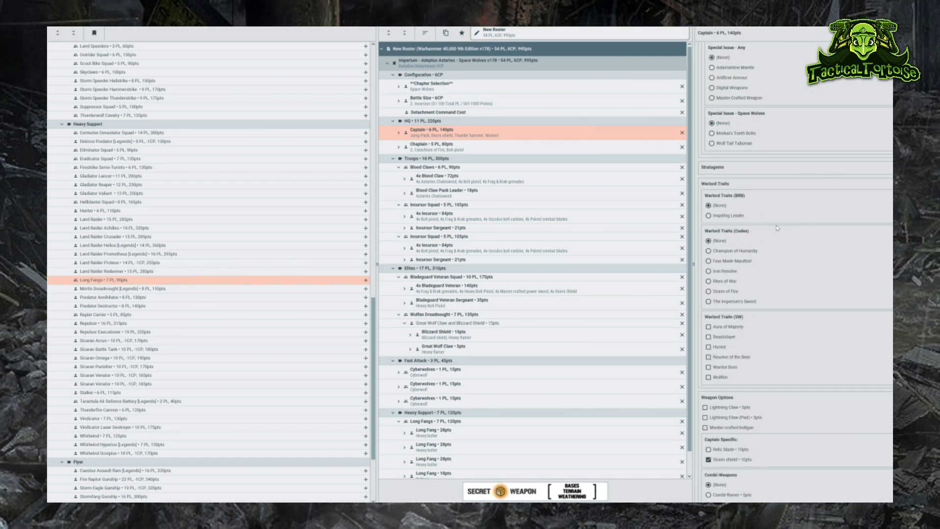
mouse_move(759, 328)
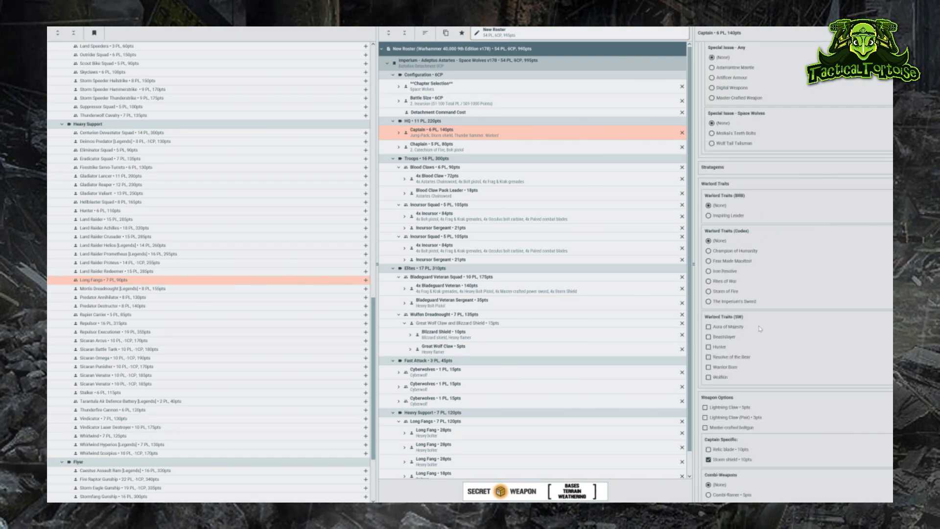
Tick the Hunter warlord trait and The Armour of Russ relic for the Captain.
left_click(707, 346)
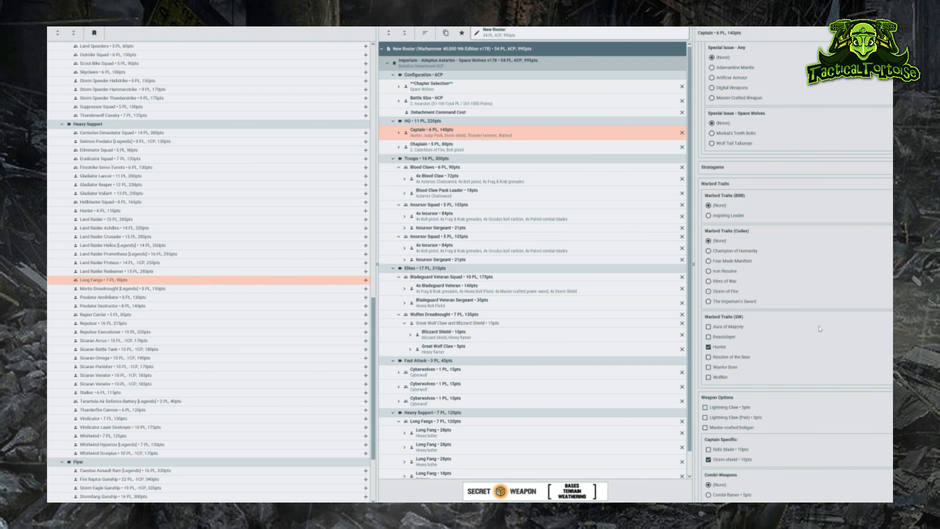
mouse_move(826, 321)
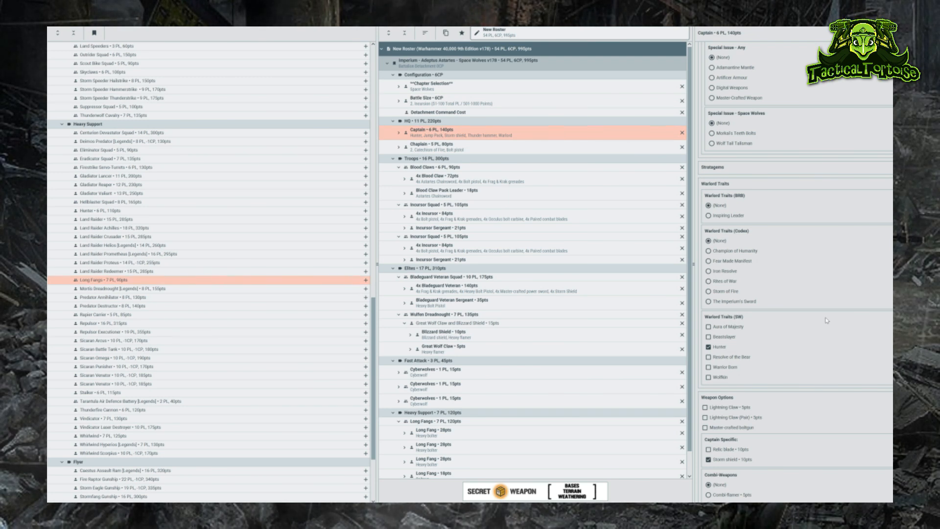
scroll("up", 3)
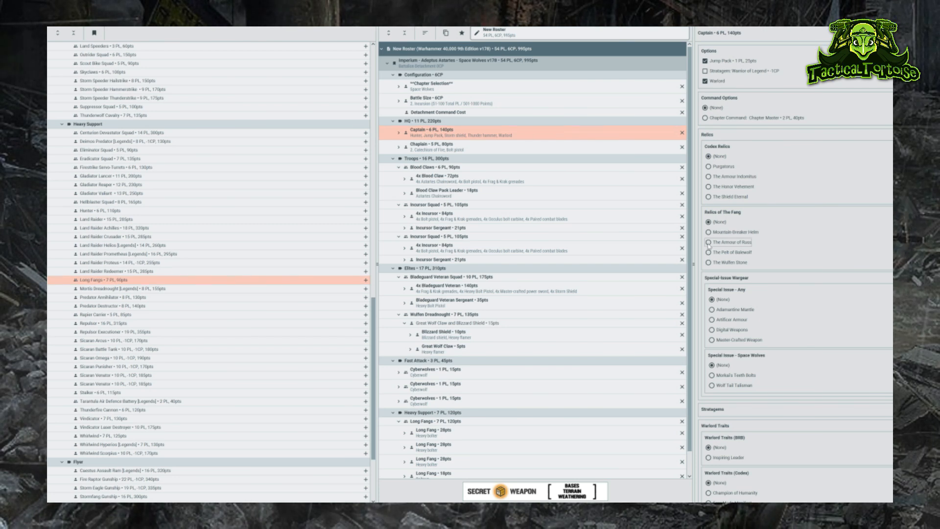
left_click(710, 242)
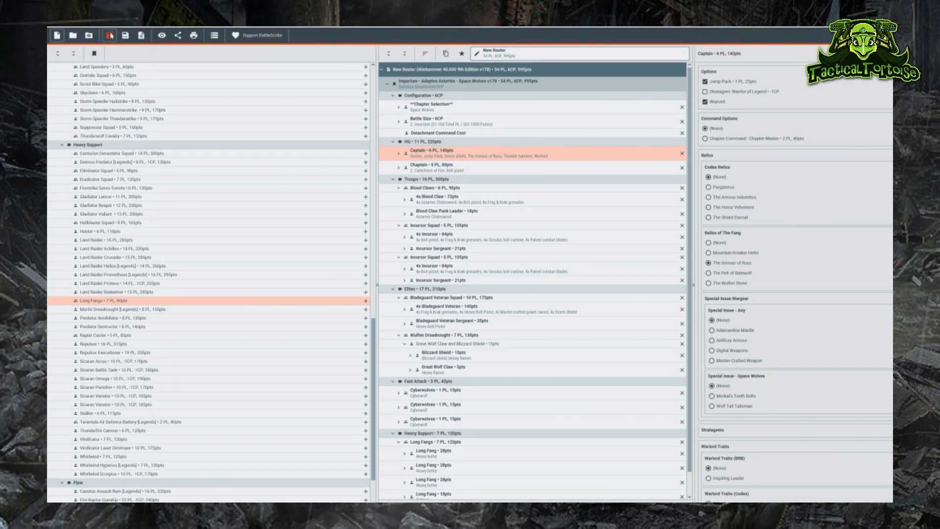
Save the roster under the file name '1k space wolv'.
left_click(125, 35)
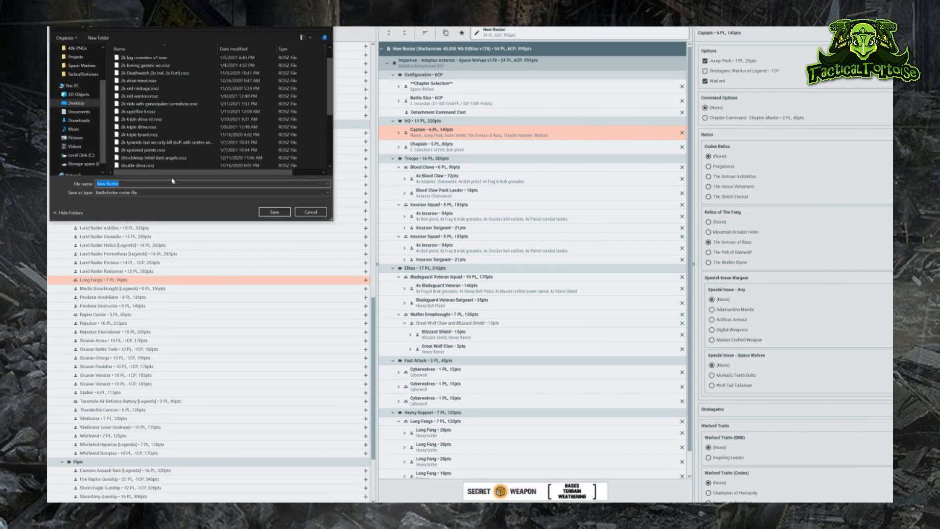
type("1k space wolv")
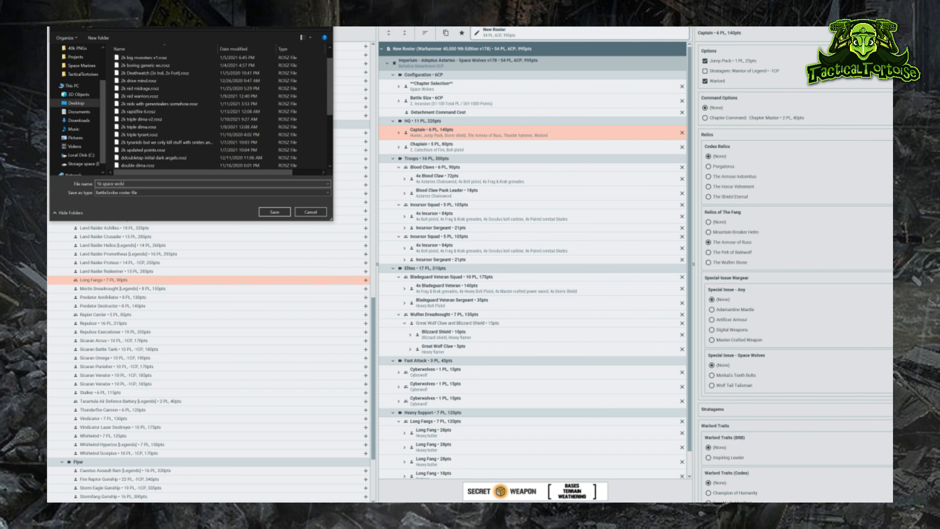
left_click(311, 212)
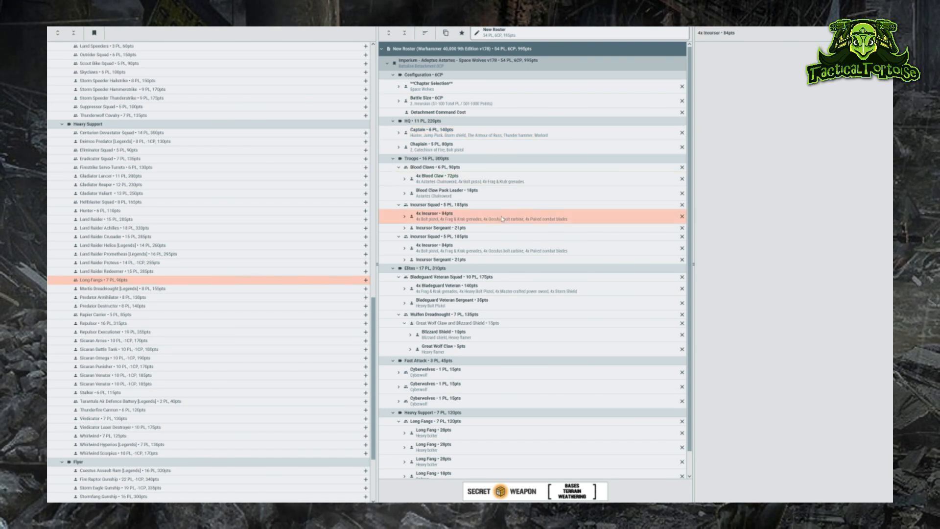
Review the 4x Incursor entry and the Long Fangs unit's options.
left_click(431, 413)
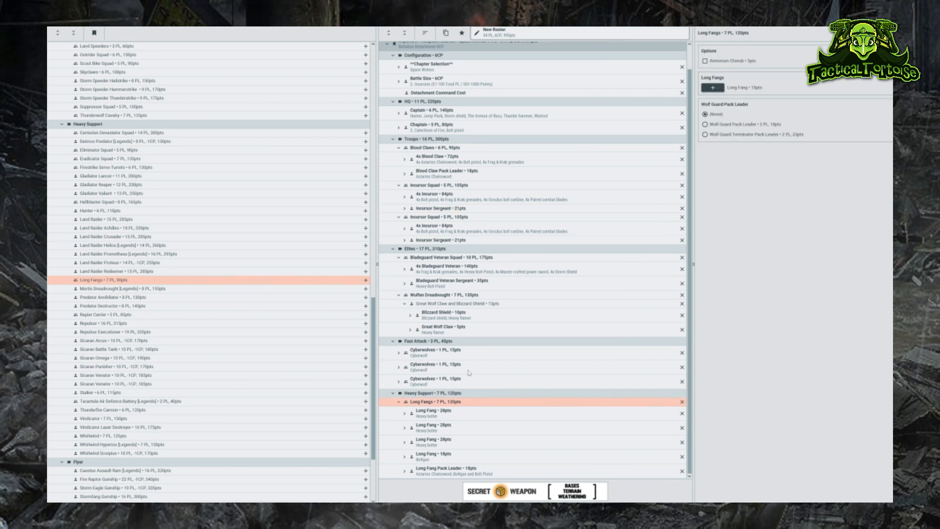
left_click(422, 378)
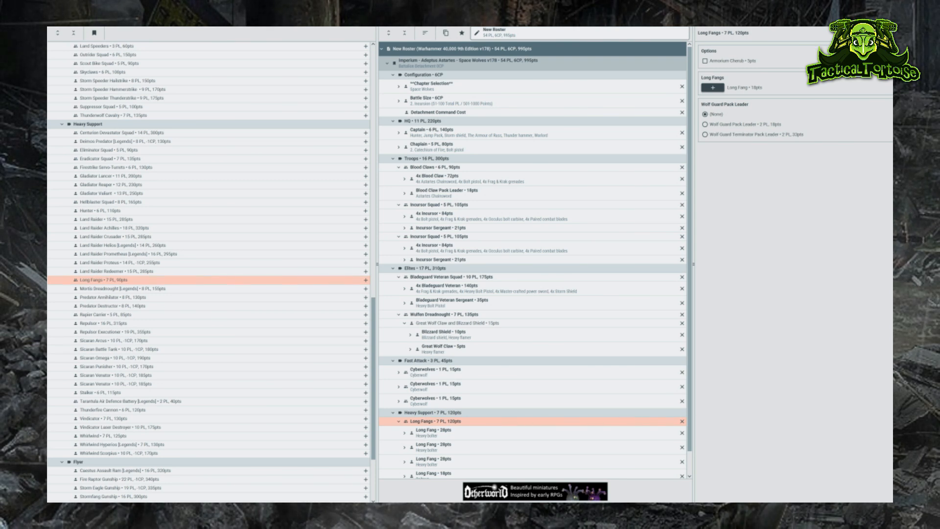
Share the roster as plain text to the clipboard and dismiss the notice.
left_click(94, 34)
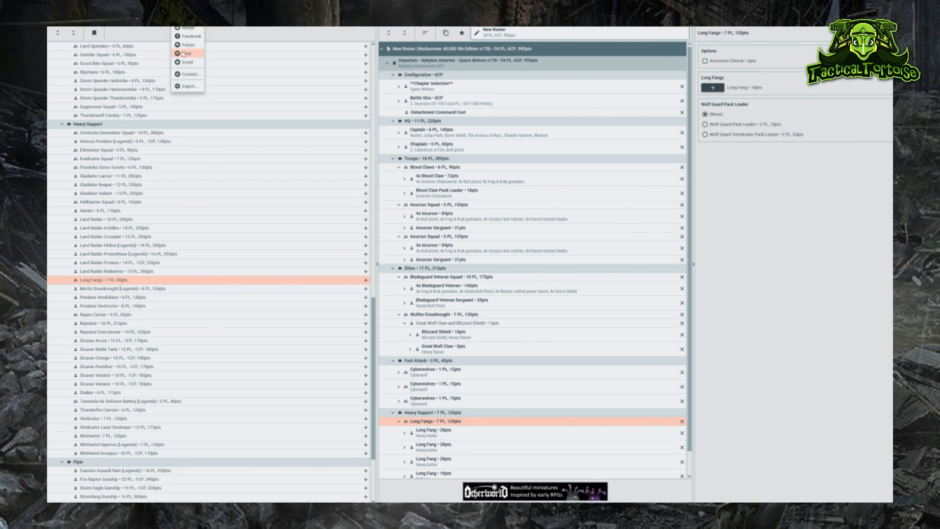
mouse_move(188, 53)
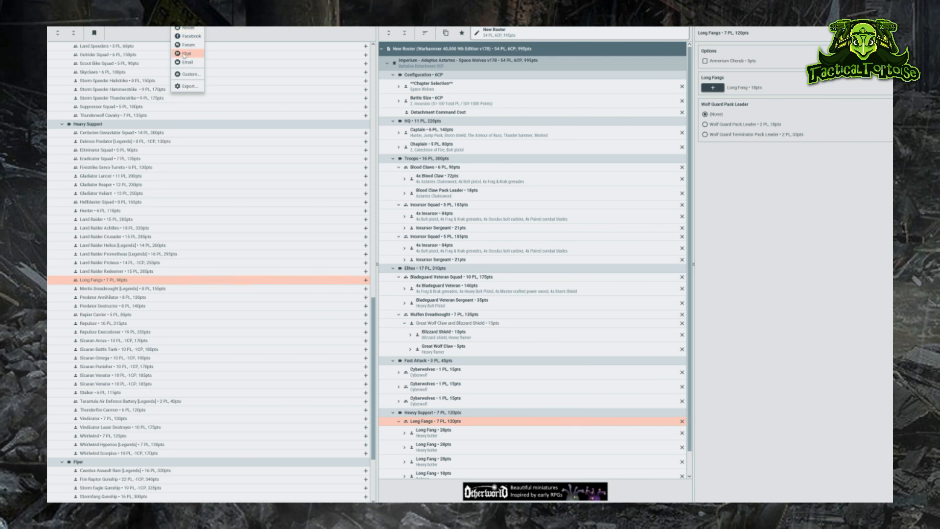
left_click(186, 53)
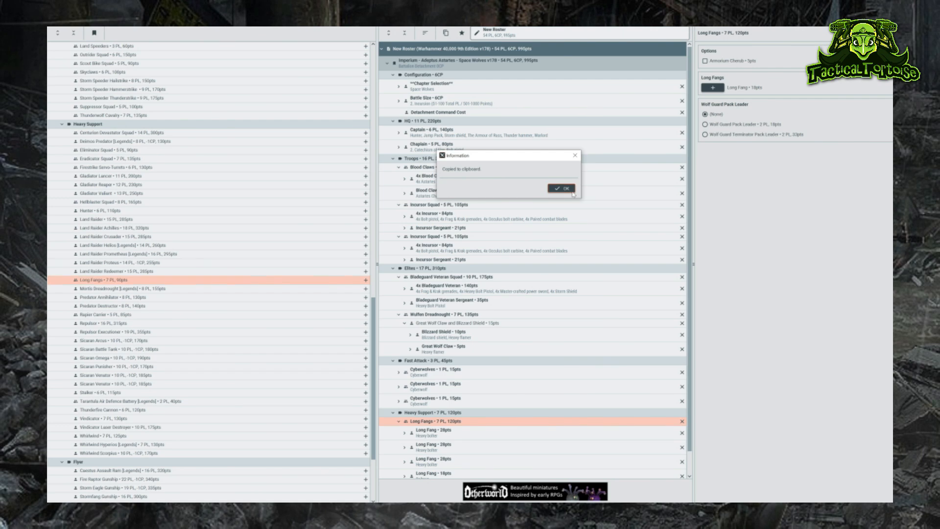
left_click(560, 188)
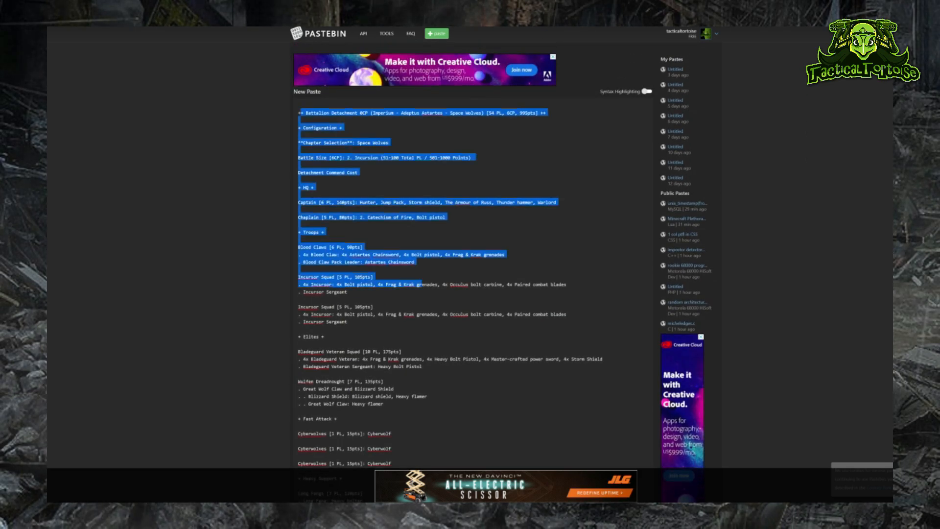
Scroll through the pasted roster text in Pastebin to check it down to the totals.
scroll("down", 3)
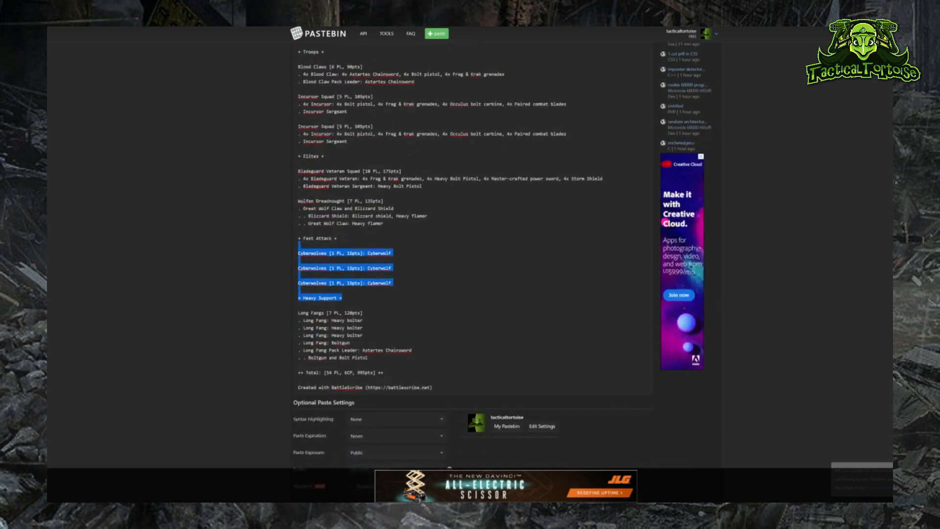
scroll("up", 3)
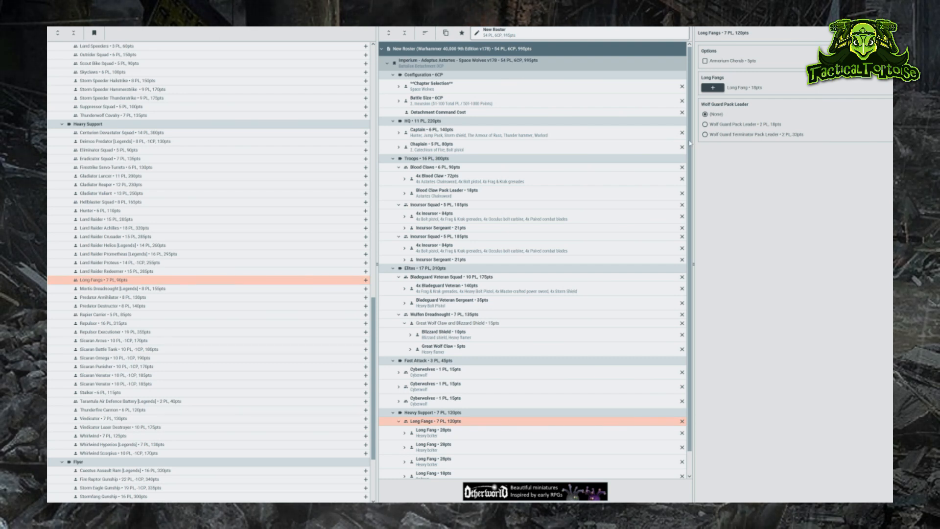
mouse_move(822, 289)
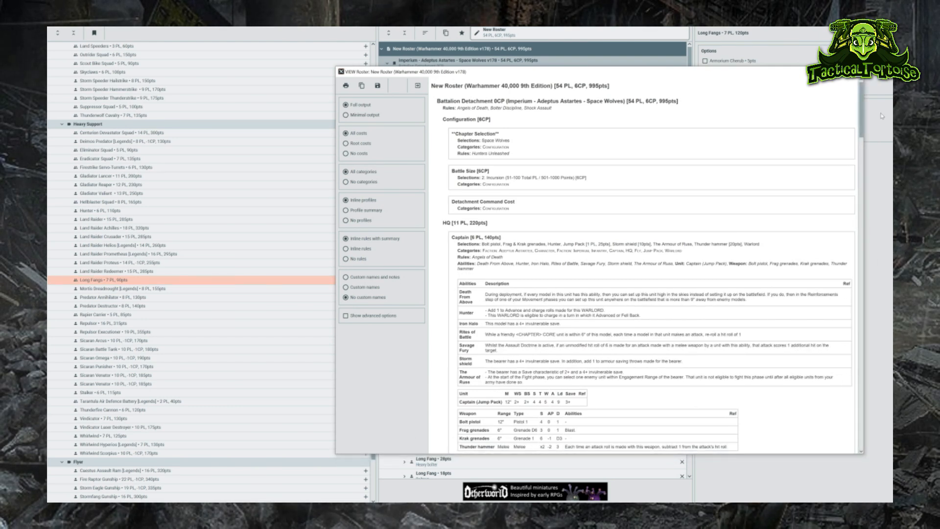
scroll("down", 3)
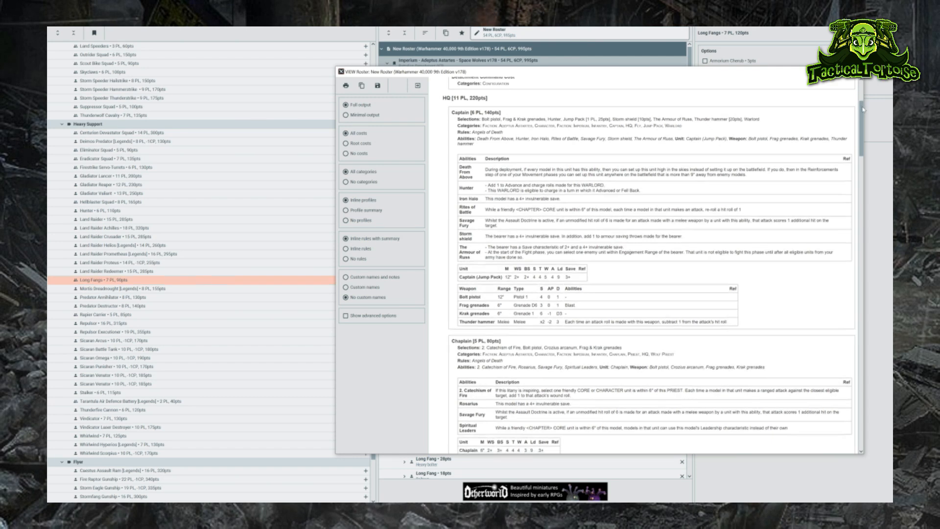
scroll("down", 3)
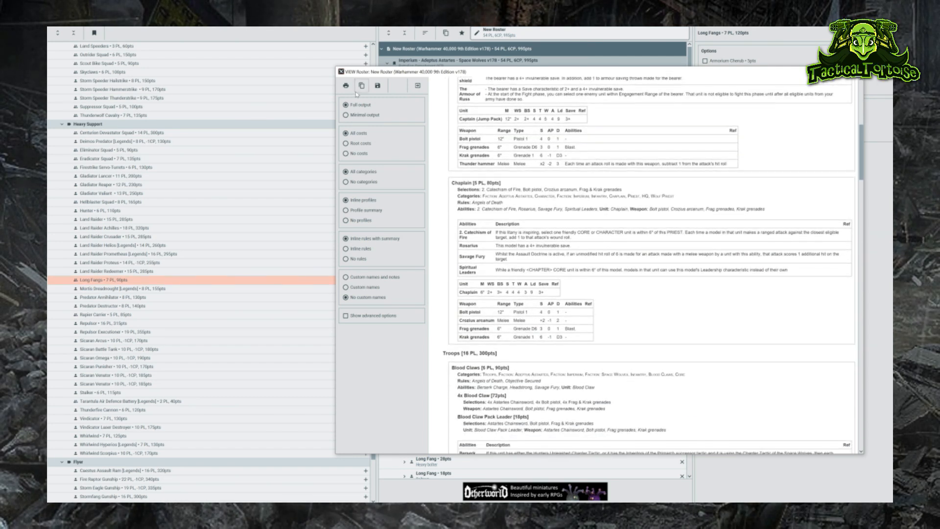
scroll("down", 3)
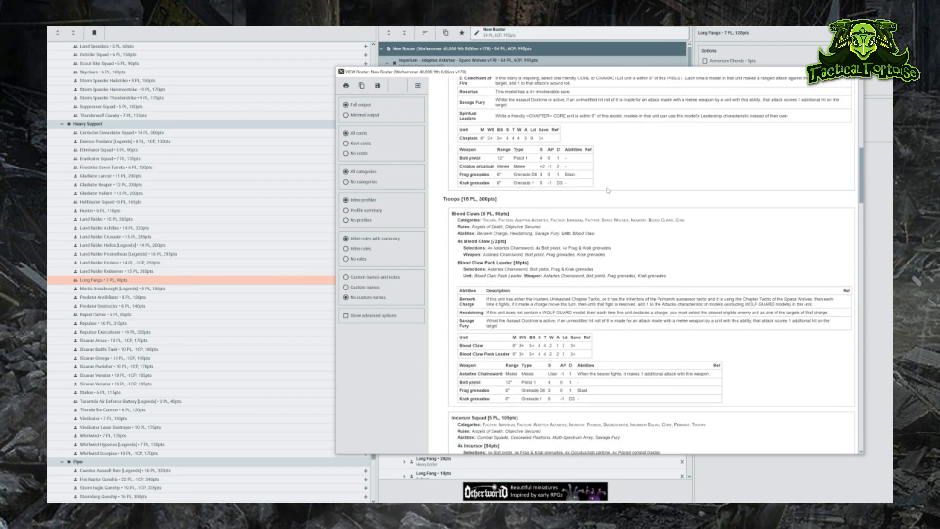
scroll("down", 3)
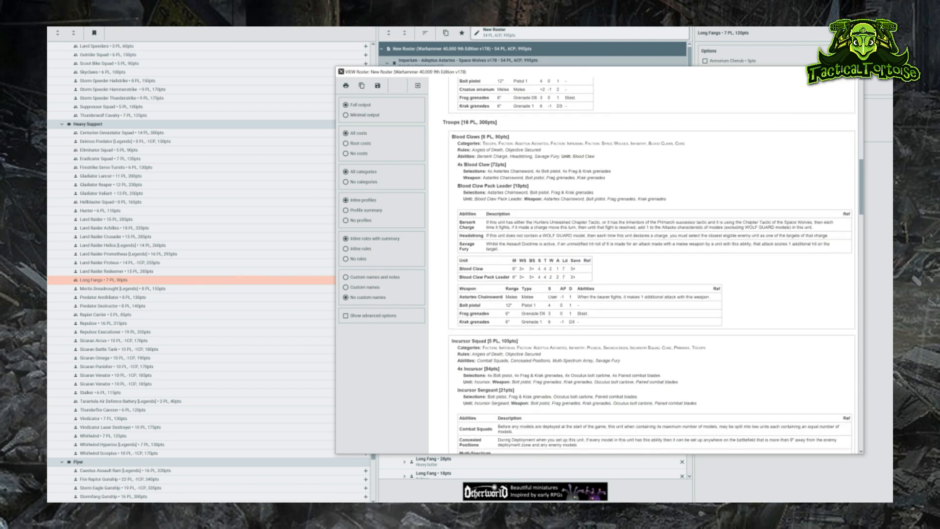
scroll("down", 3)
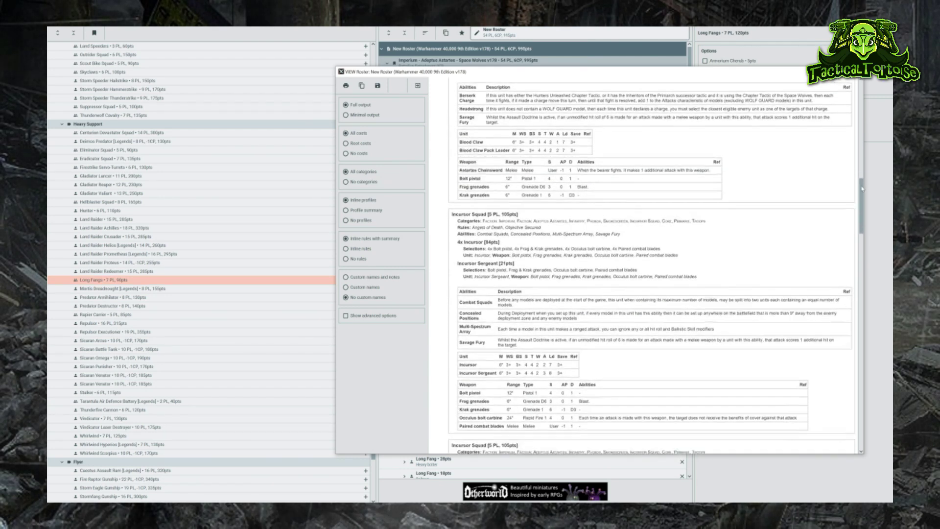
scroll("down", 3)
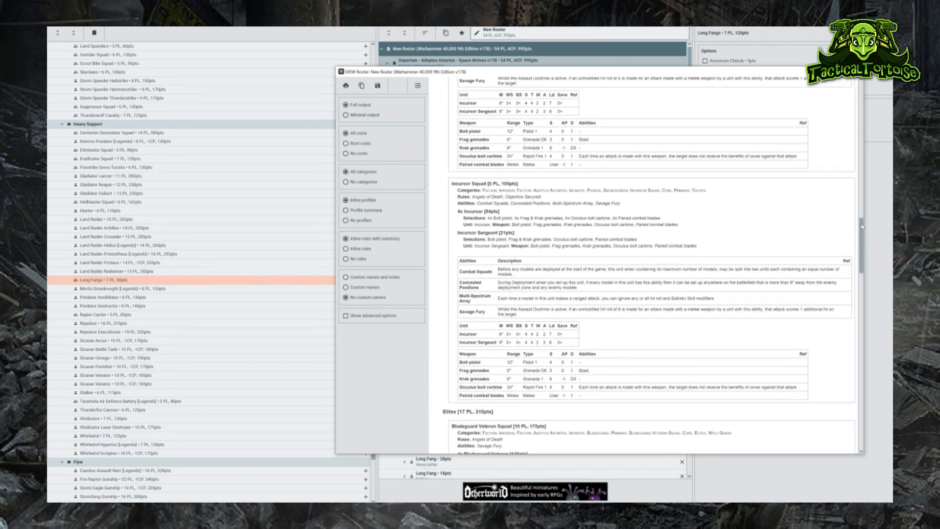